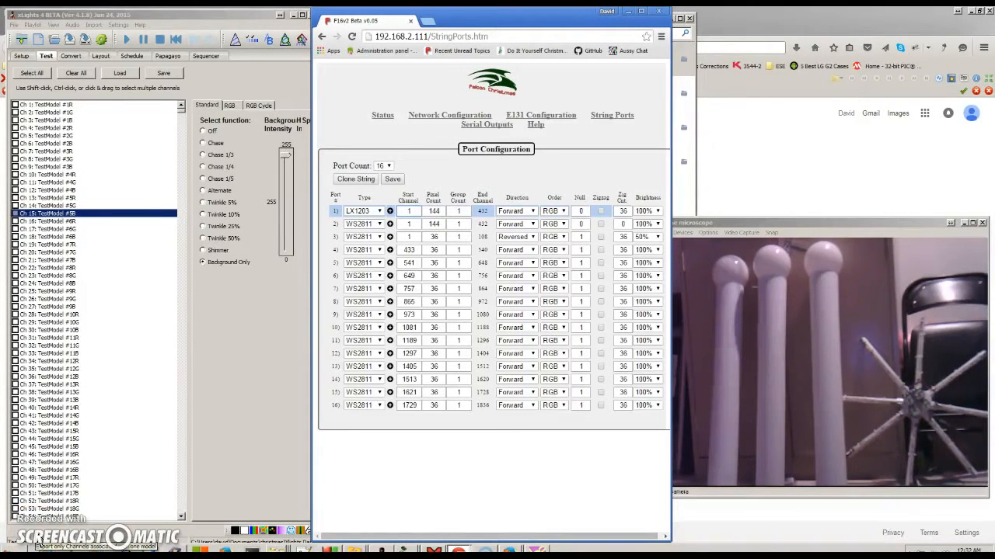
Step: Review port 1's colour order choices and leave it at RGB
left_click(407, 210)
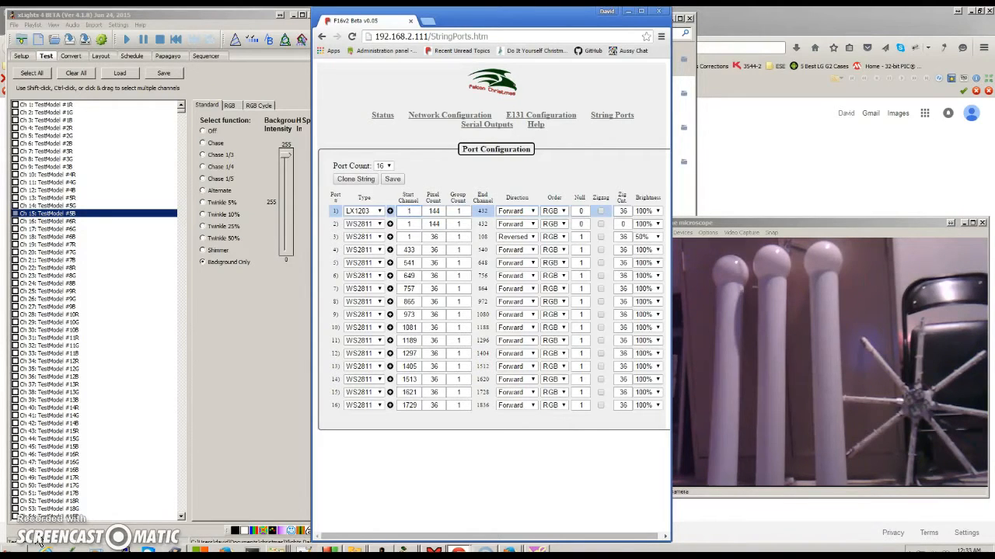
left_click(408, 210)
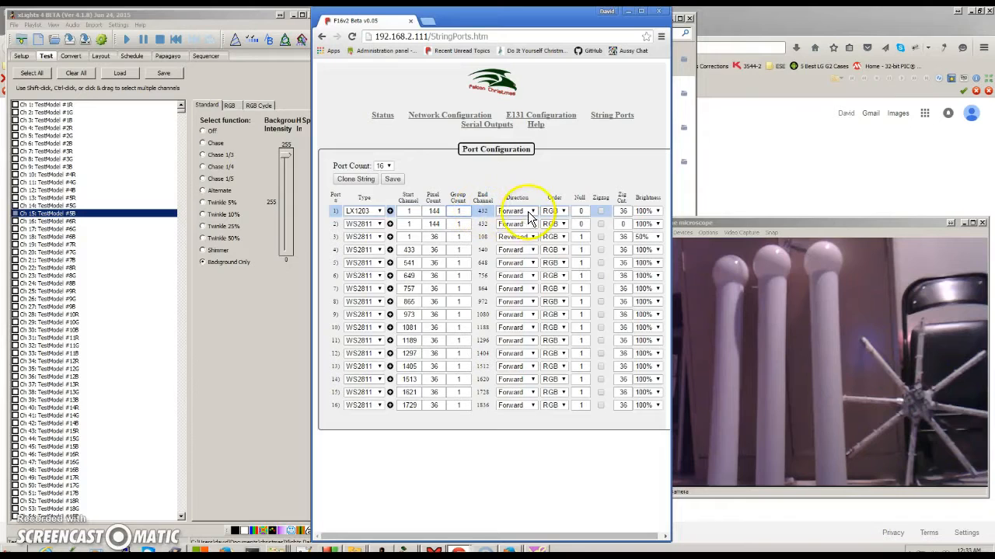
left_click(517, 224)
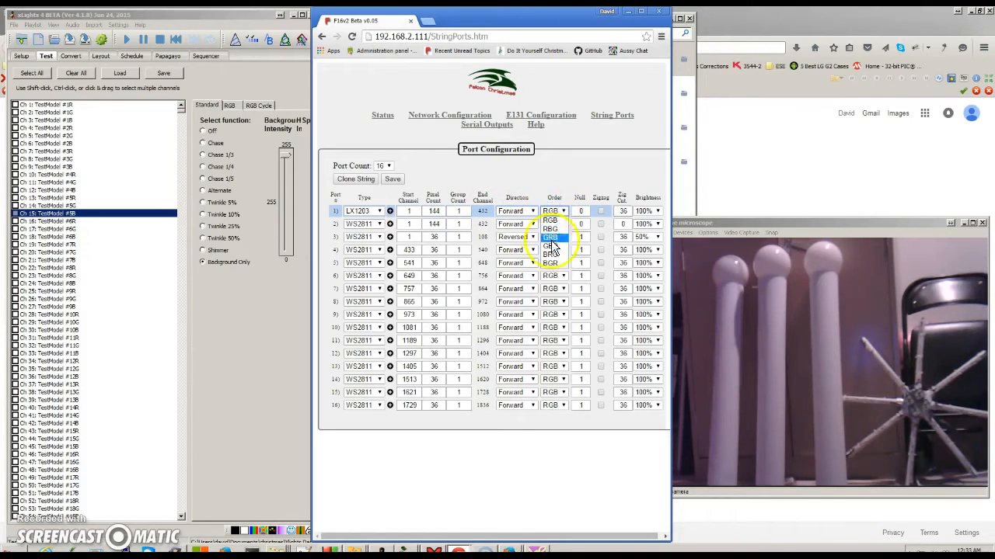
left_click(554, 224)
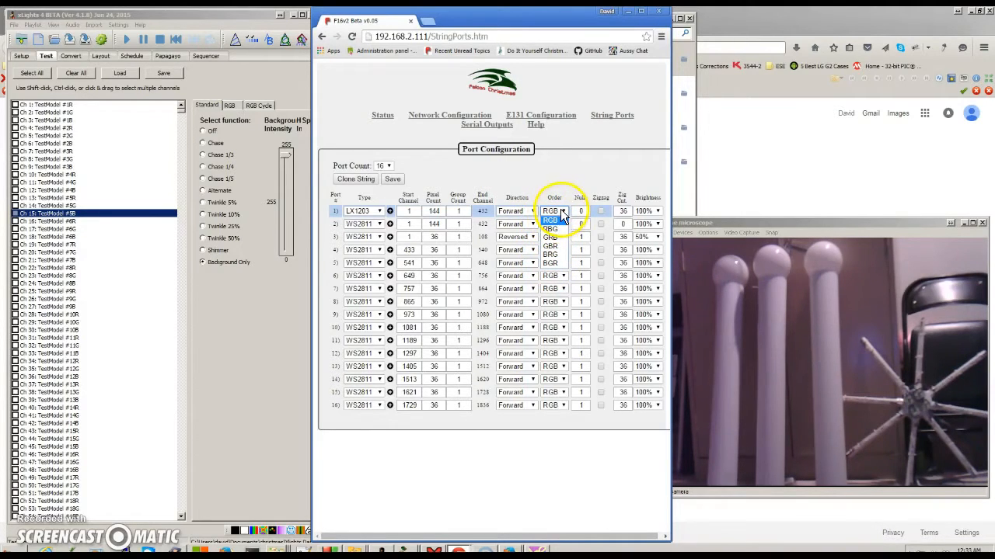
left_click(553, 211)
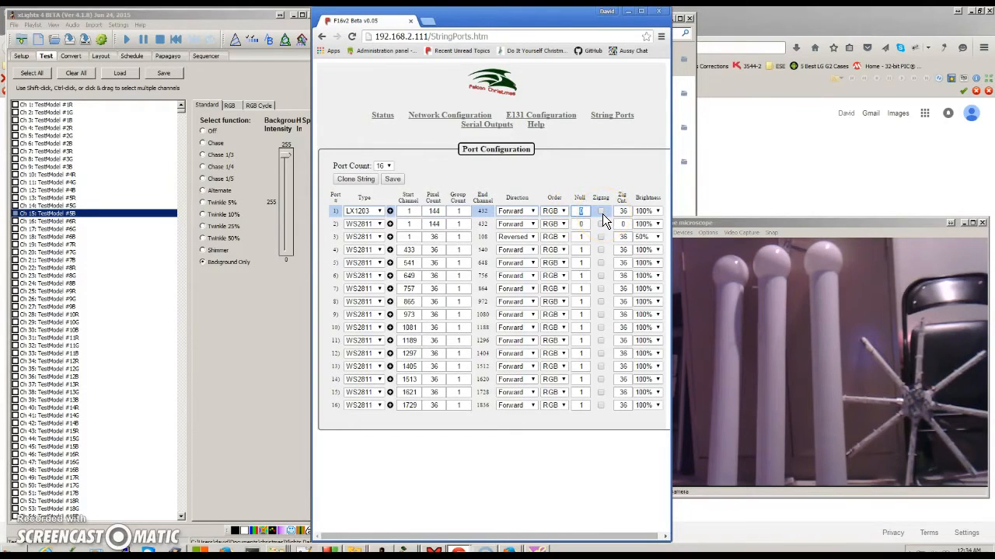
Step: Enable zigzag with count 10, set 100 pixels, and keep brightness at 100%
left_click(623, 211)
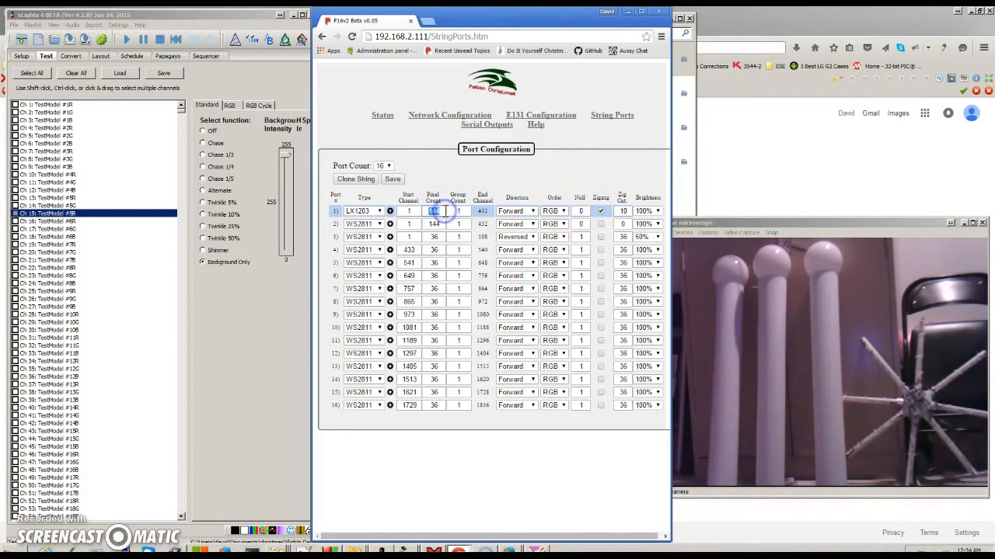
type("10")
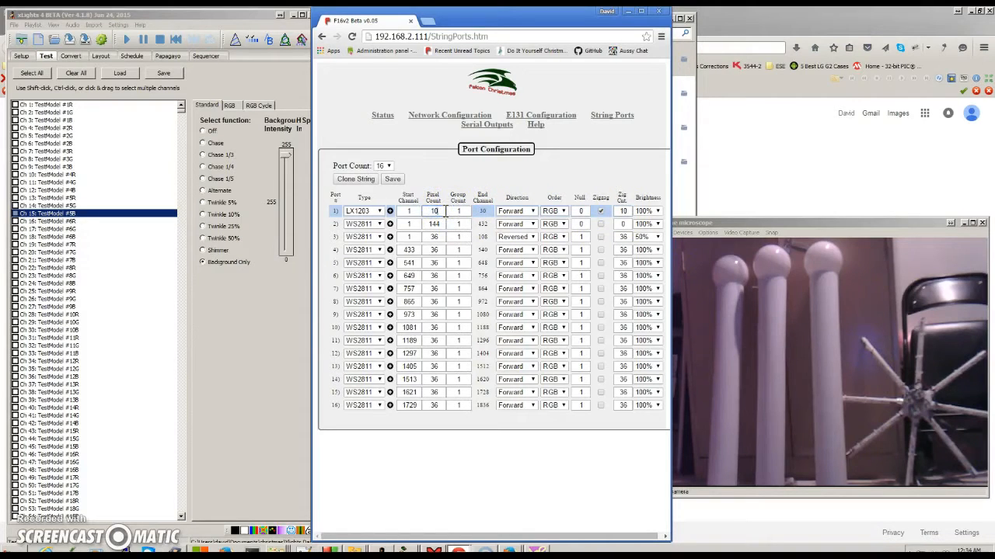
type("100")
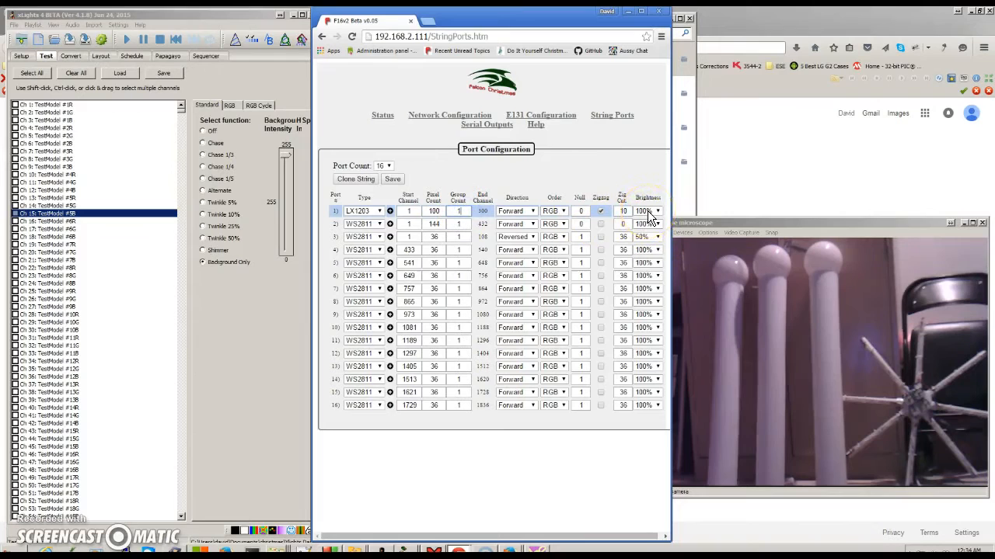
left_click(657, 224)
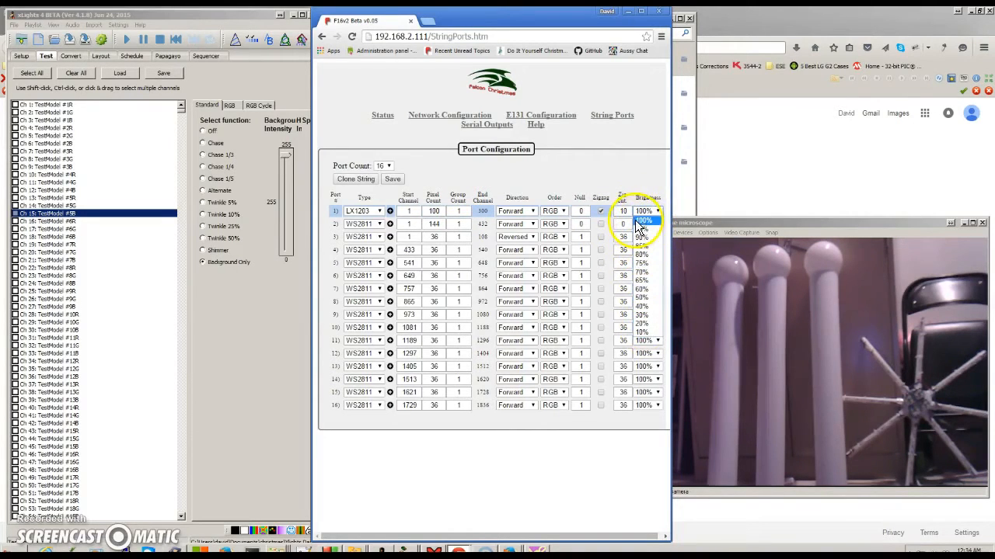
left_click(644, 220)
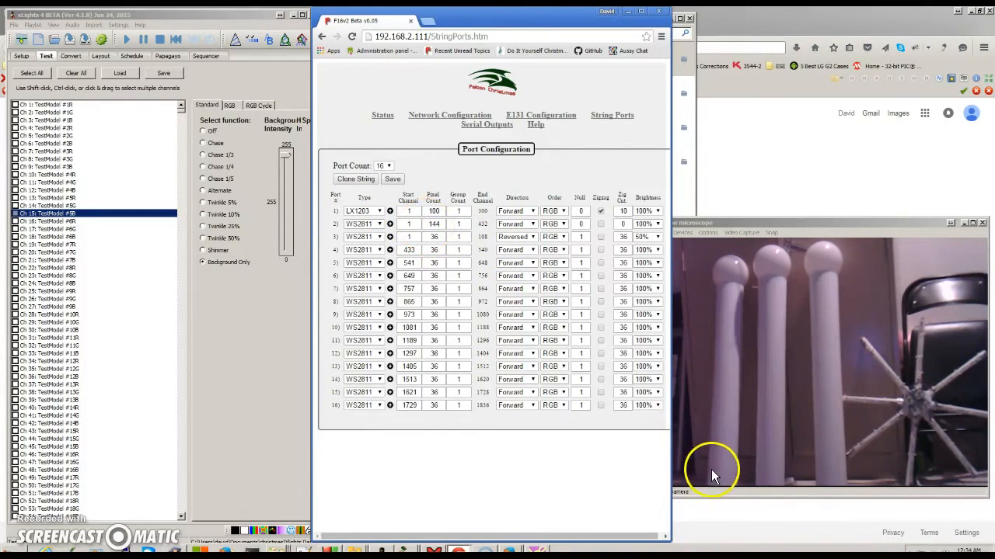
mouse_move(728, 476)
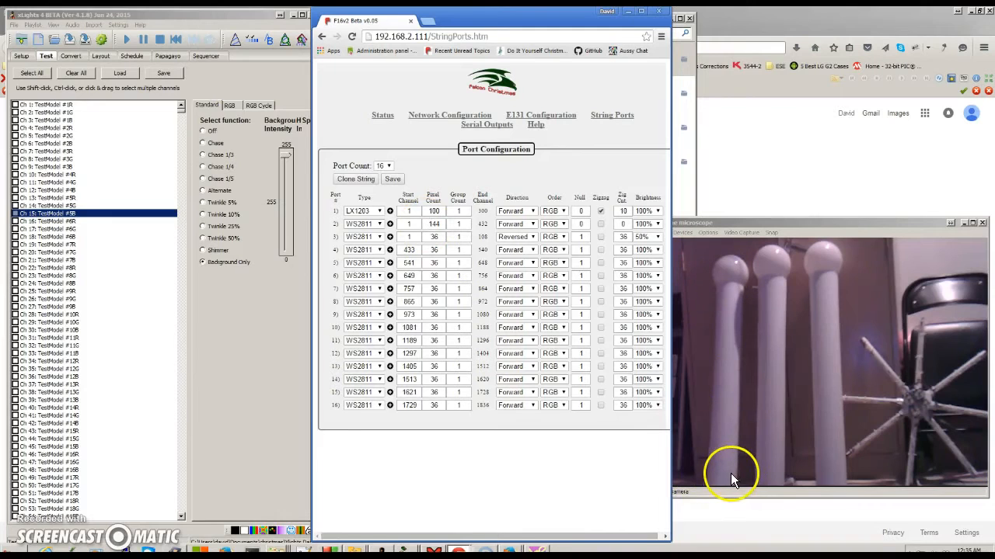
mouse_move(730, 295)
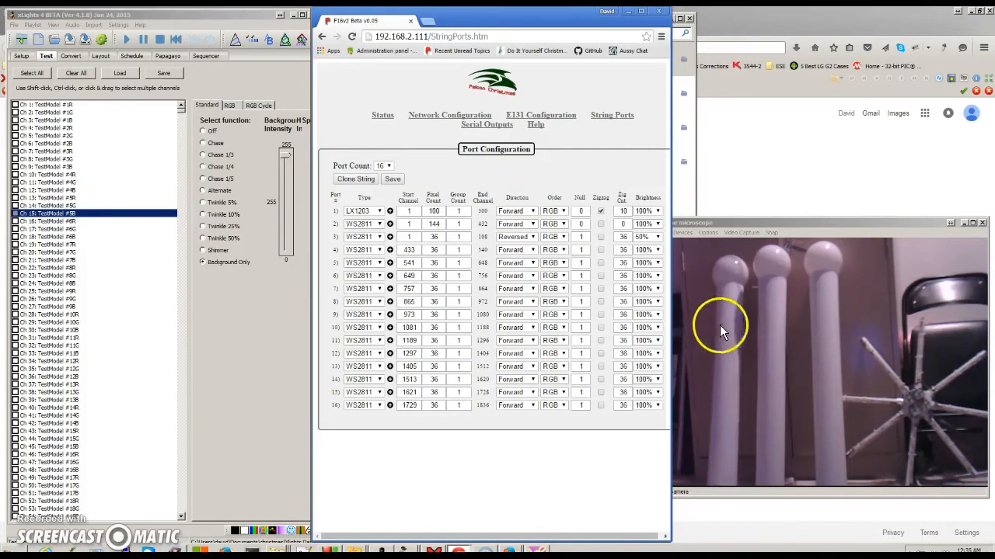
mouse_move(742, 315)
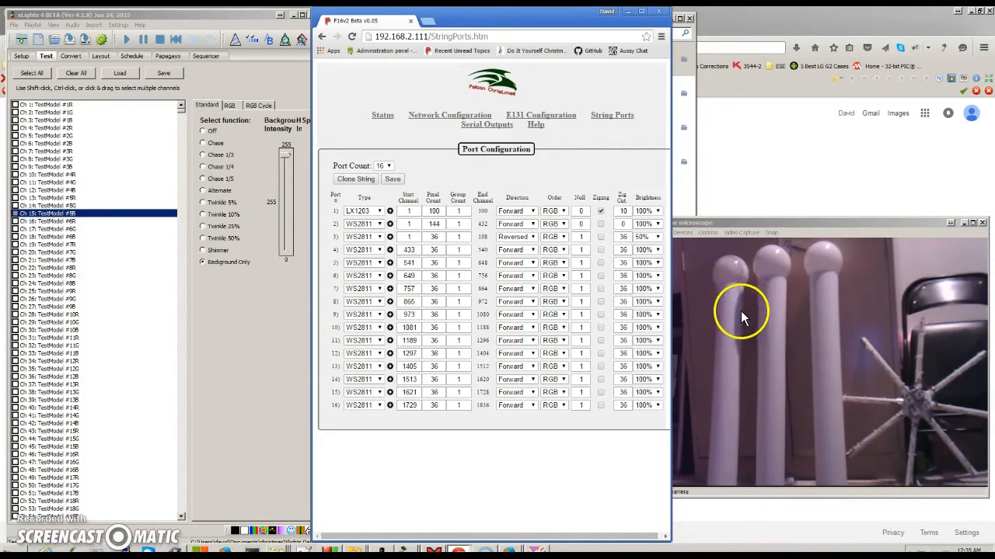
mouse_move(730, 353)
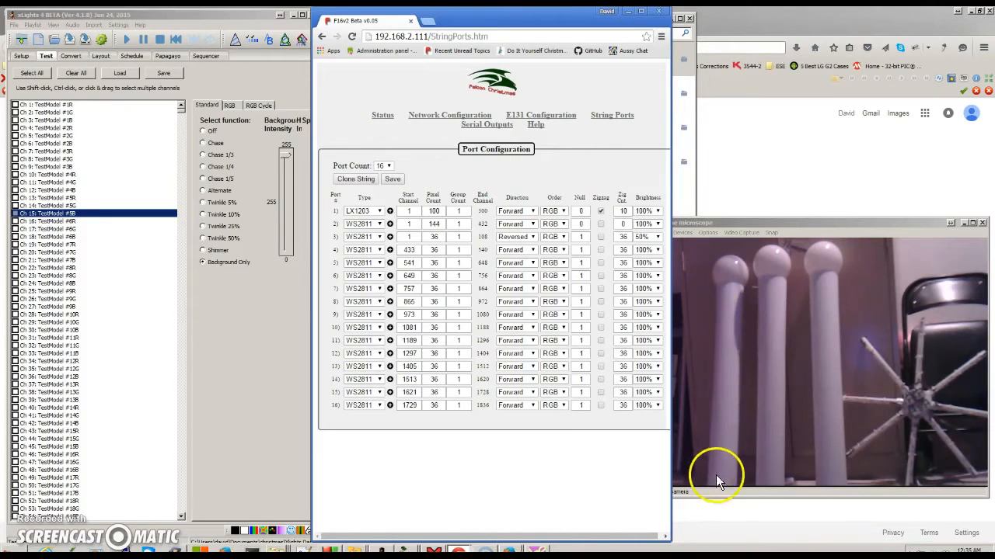
mouse_move(722, 299)
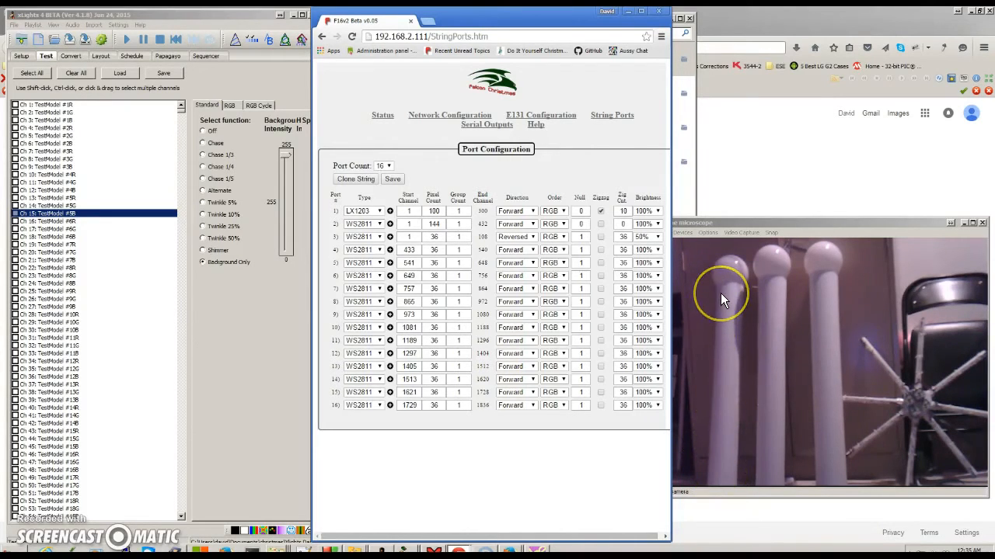
mouse_move(722, 485)
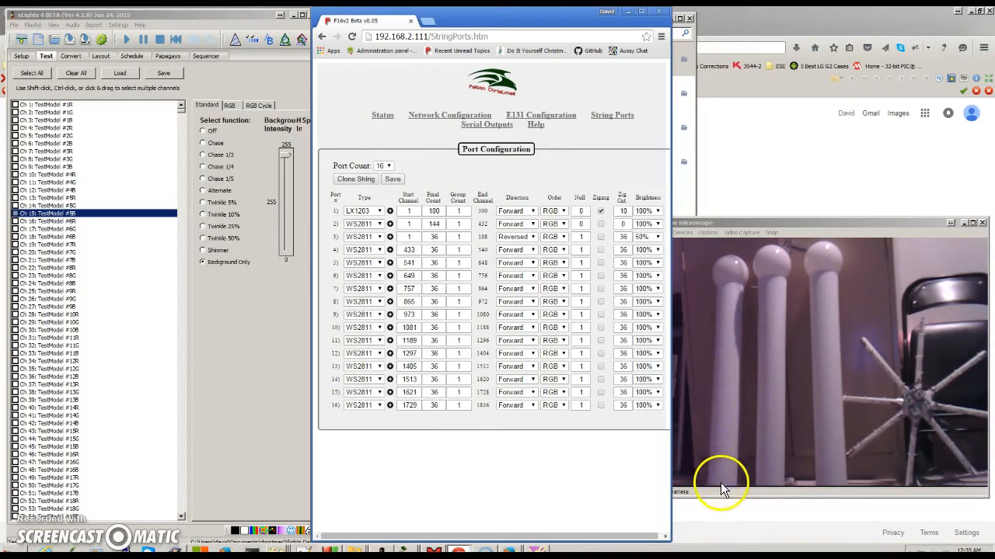
mouse_move(729, 357)
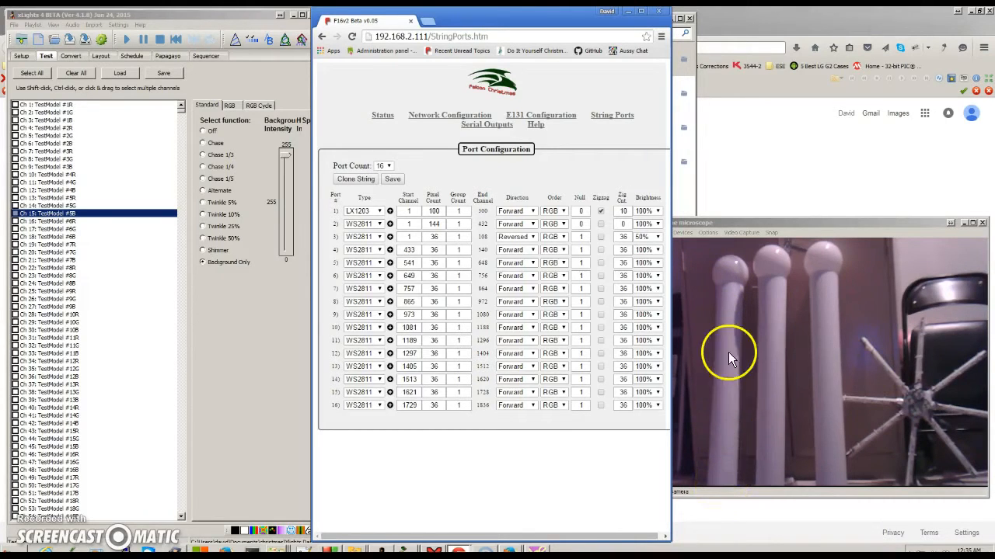
mouse_move(726, 269)
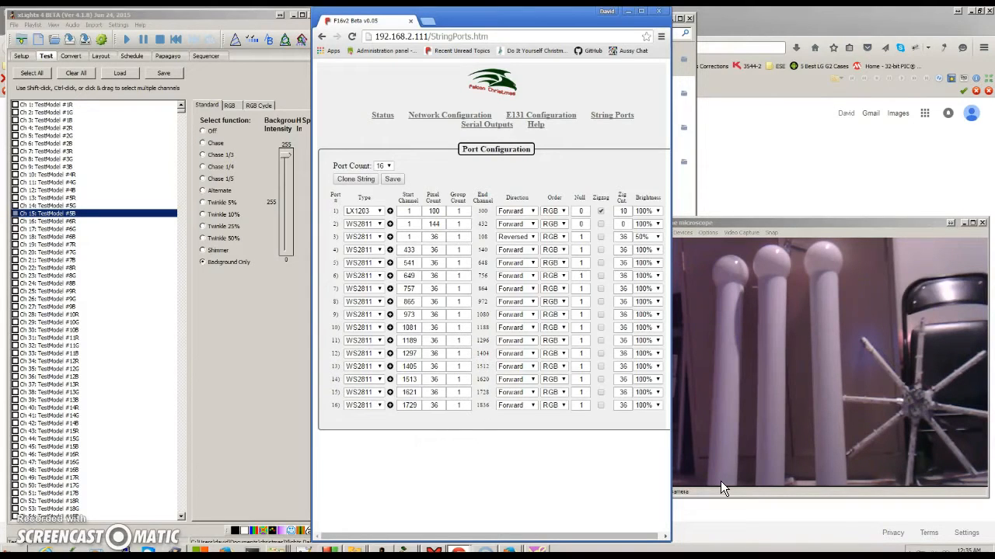
left_click(718, 440)
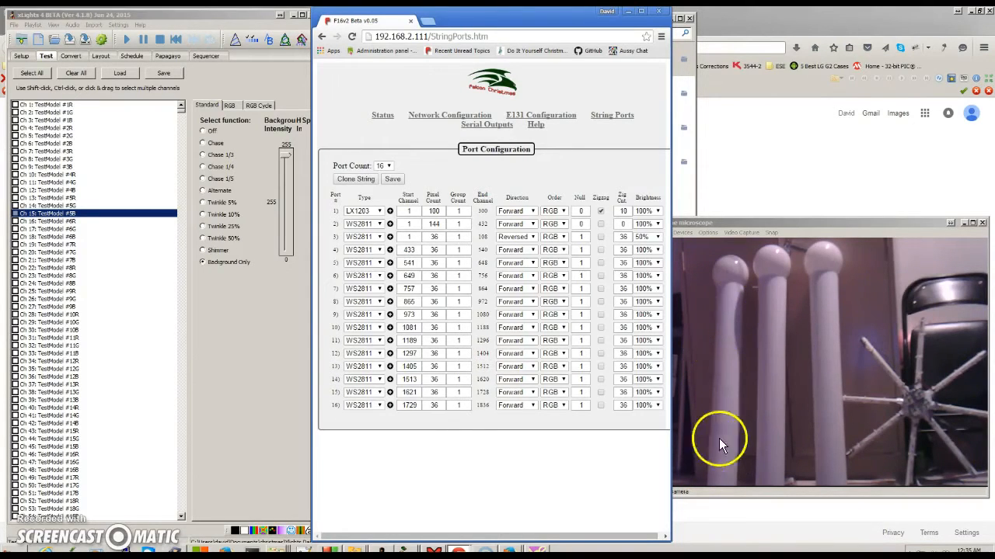
mouse_move(730, 268)
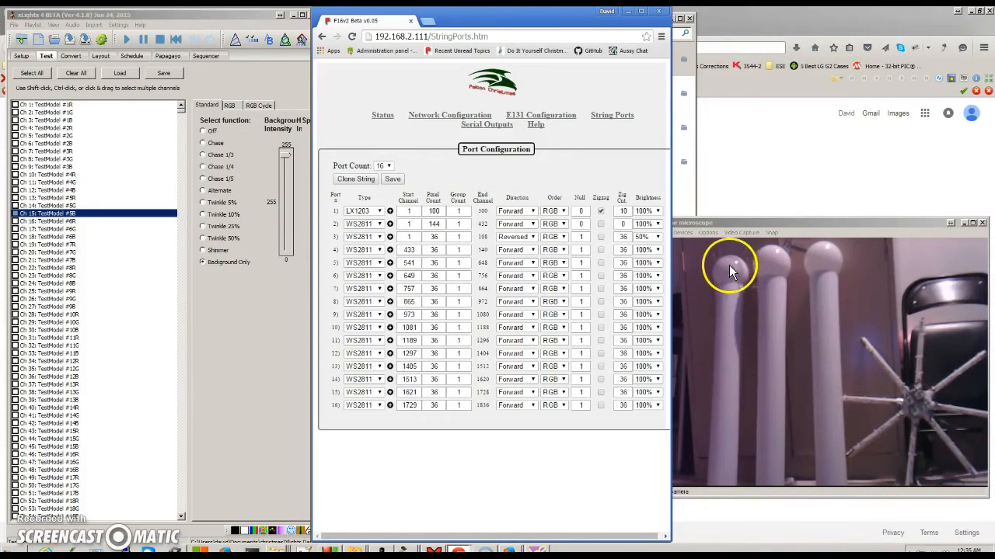
mouse_move(731, 287)
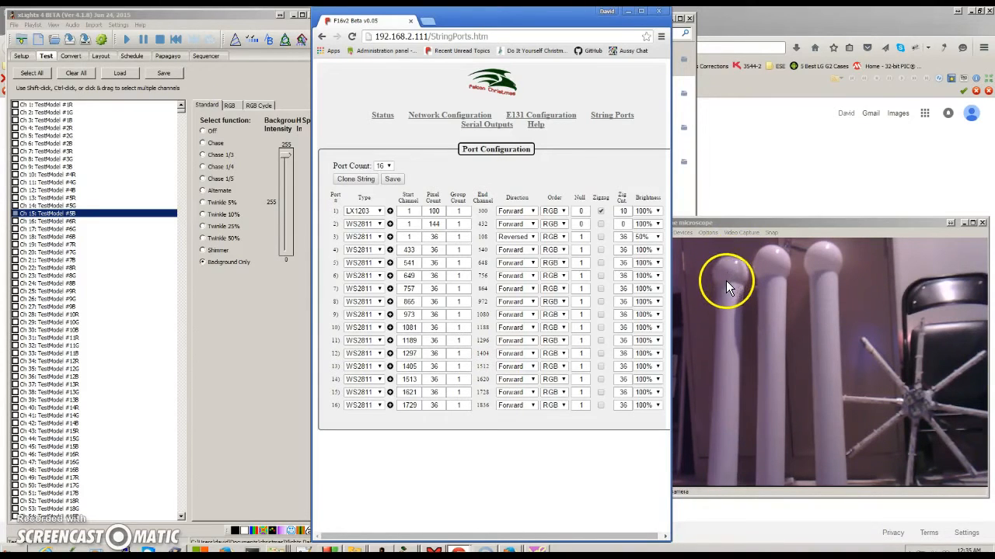
mouse_move(734, 272)
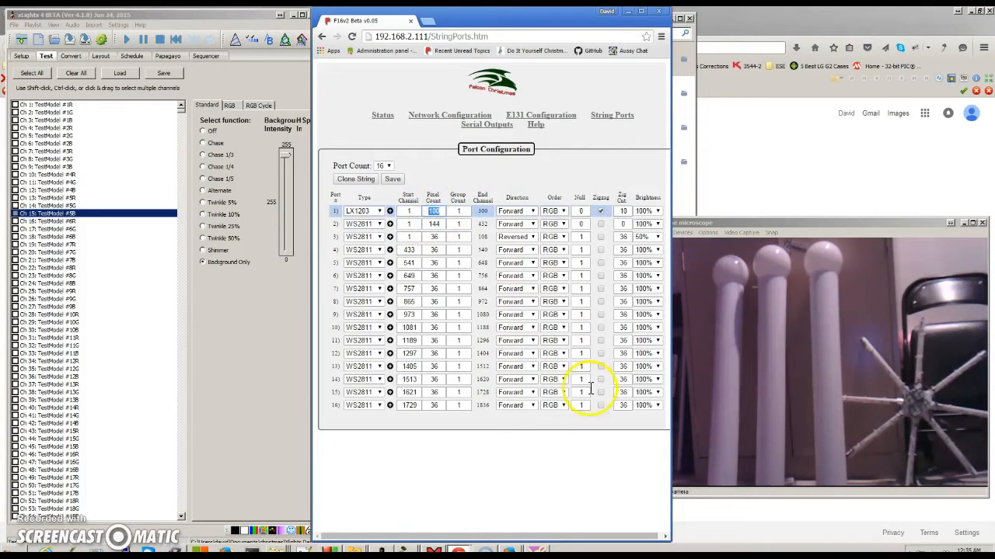
mouse_move(729, 286)
type("14")
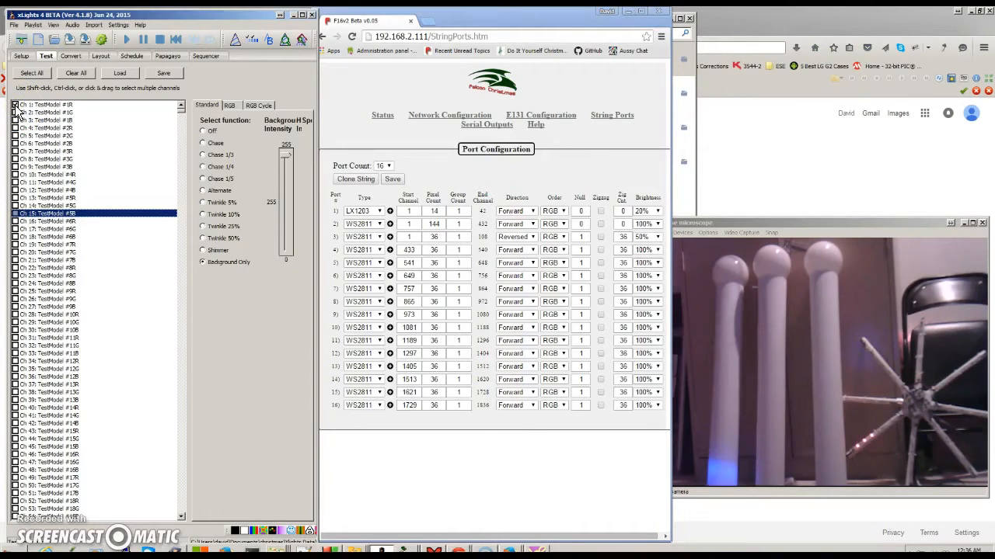
Step: Select xLights test channels and commit port 3's start channel of 800
left_click(14, 105)
type("800")
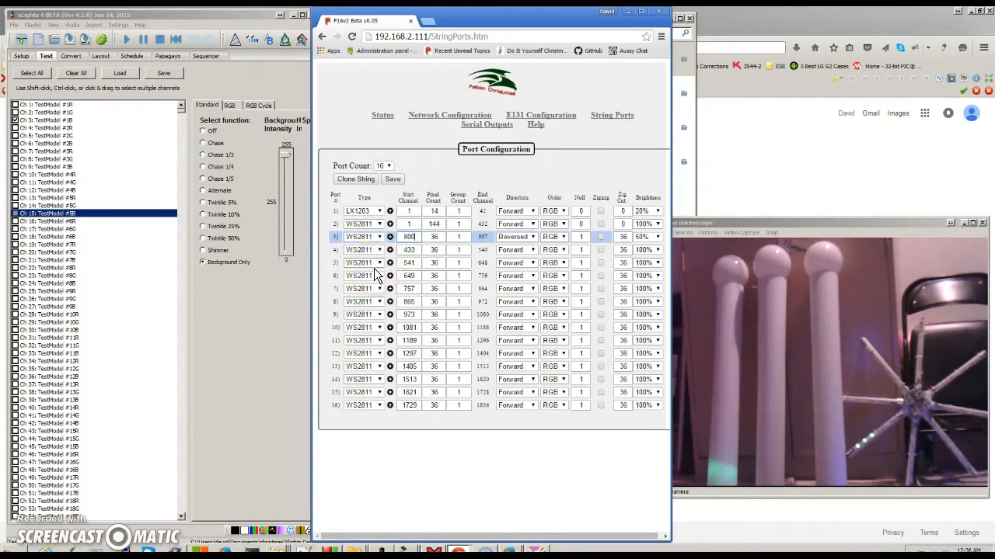
left_click(392, 179)
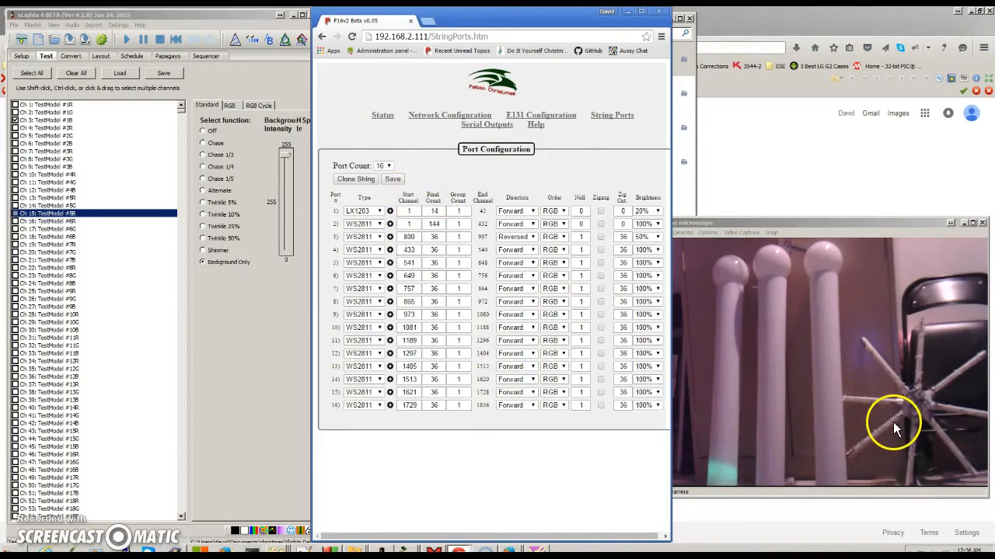
mouse_move(870, 439)
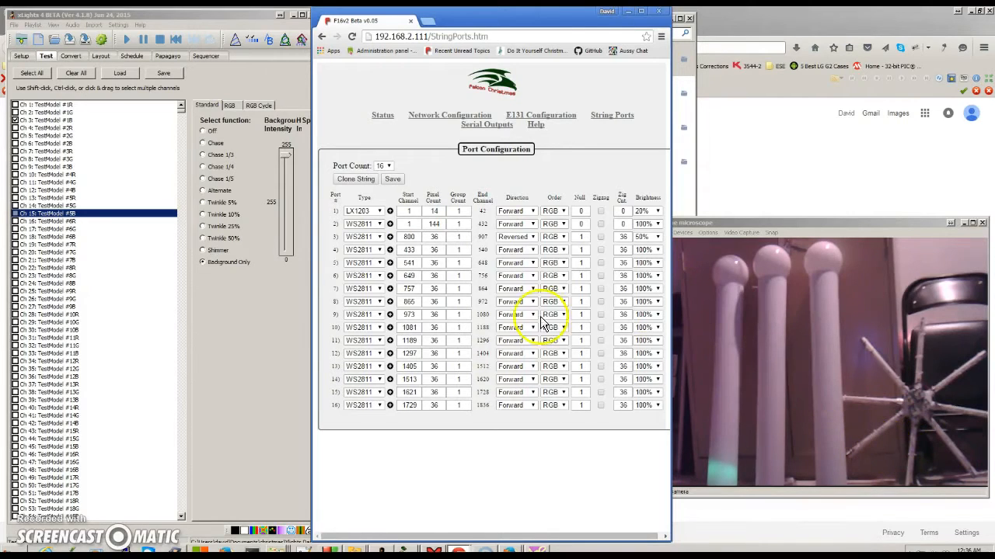
mouse_move(715, 458)
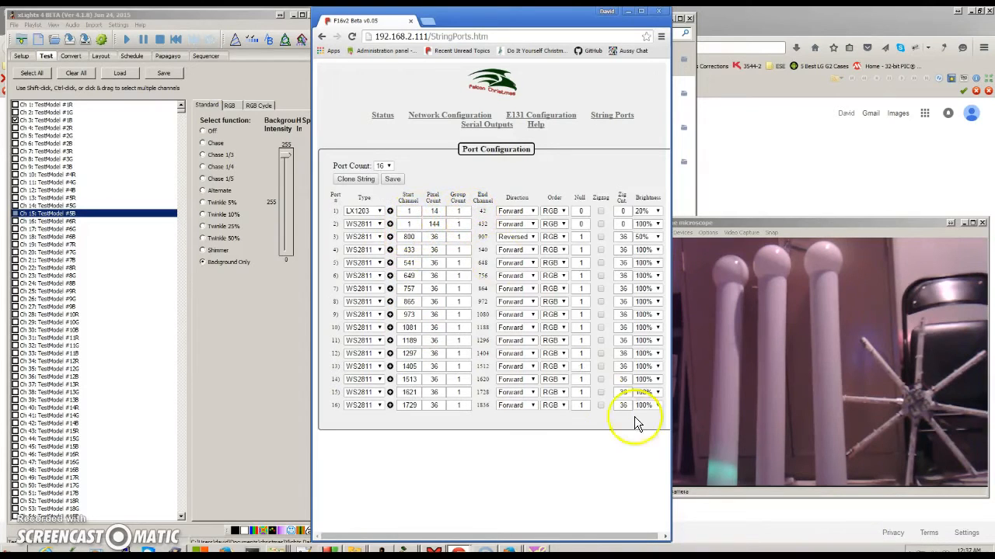
mouse_move(707, 295)
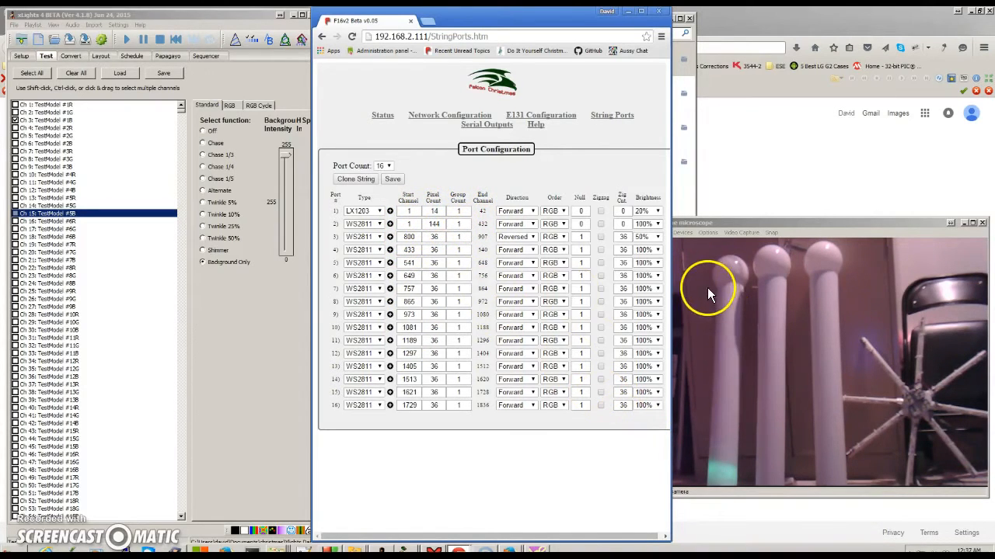
mouse_move(69, 163)
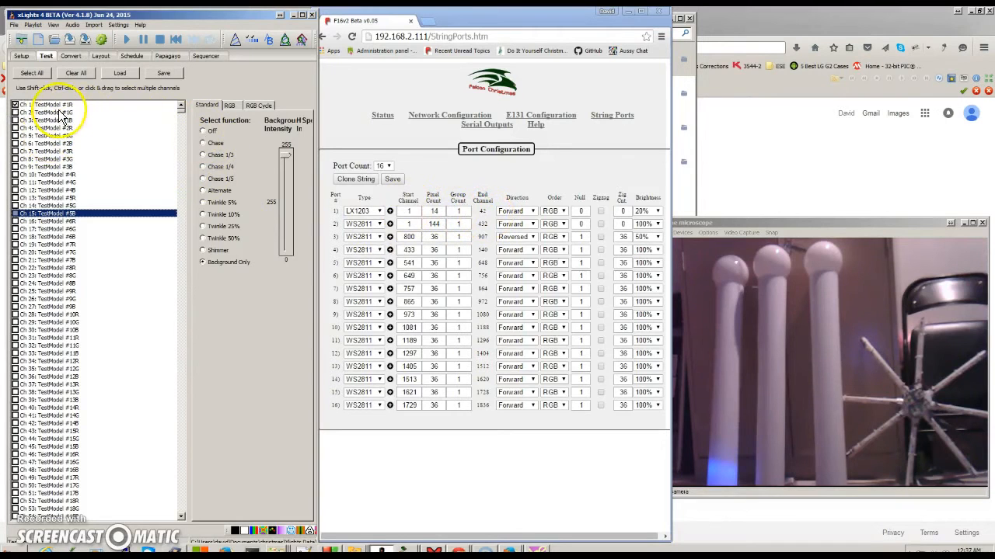
scroll("down", 3)
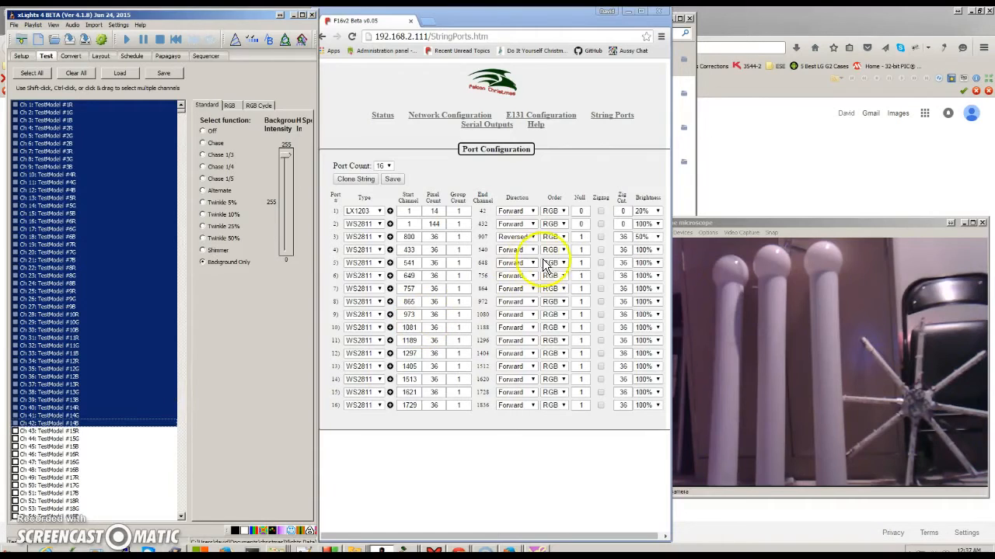
Step: Test only channel 2 in xLights and change port 1's colour order to BRG
left_click(46, 113)
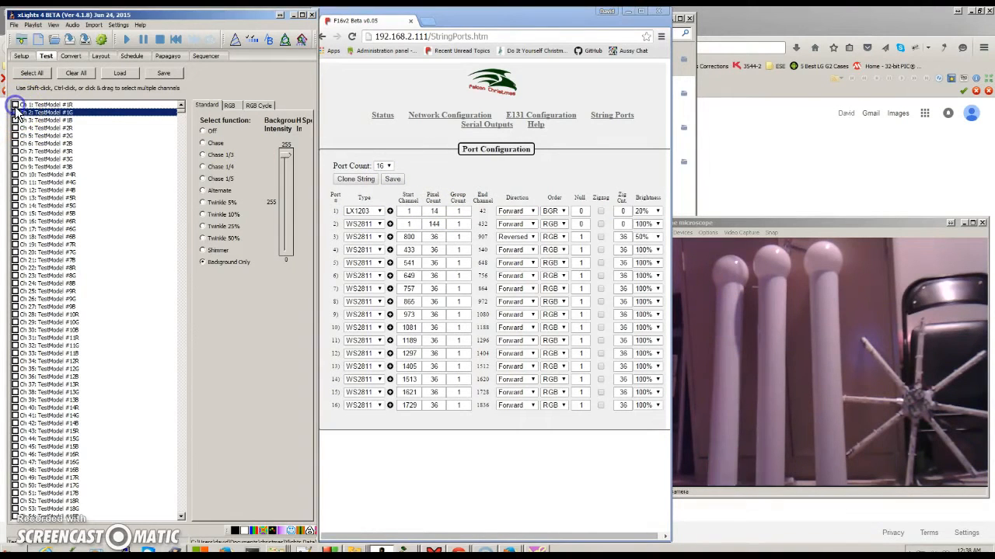
left_click(14, 105)
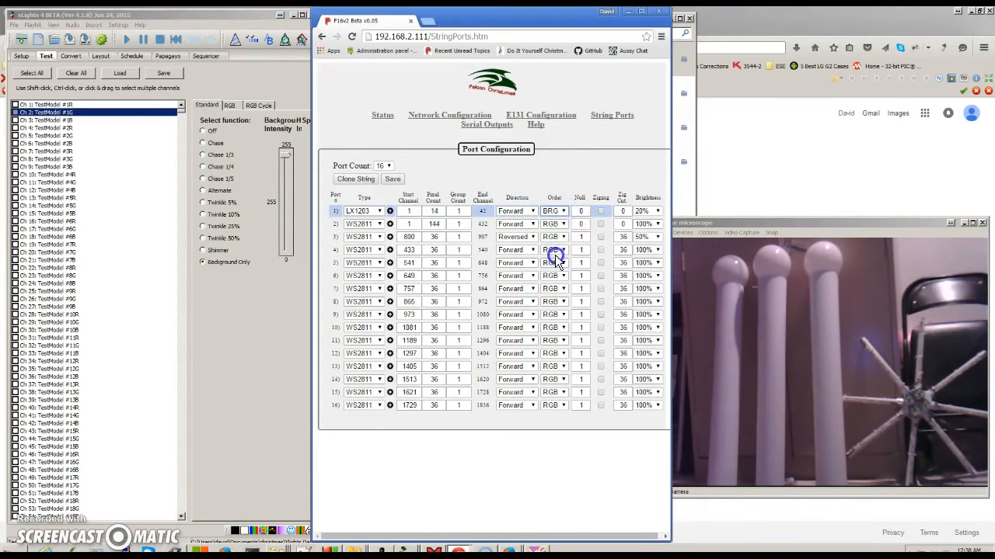
left_click(393, 179)
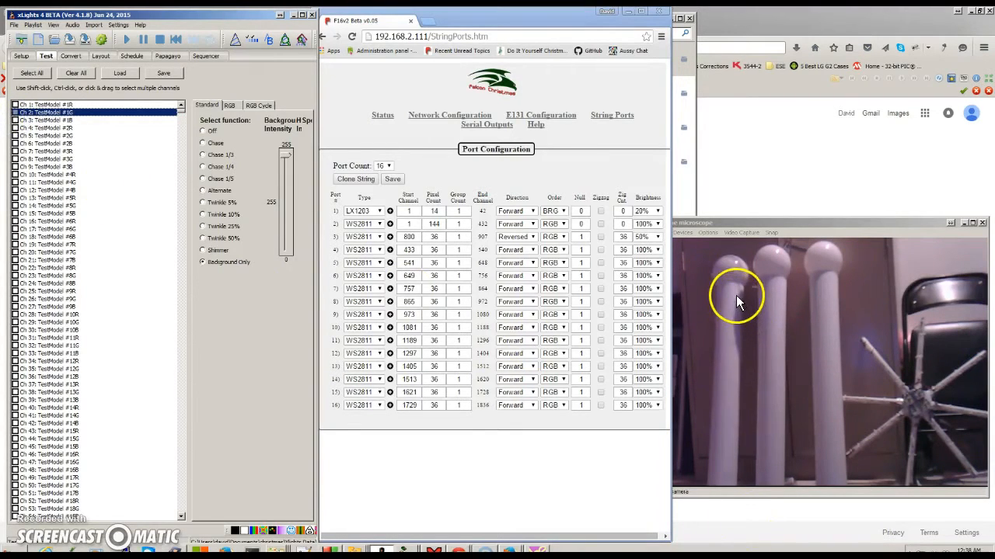
mouse_move(729, 489)
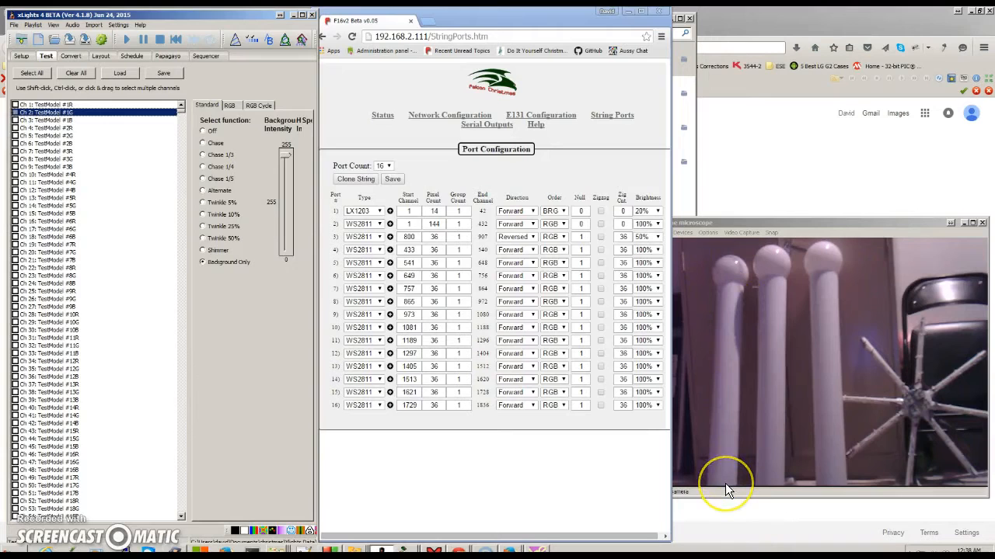
mouse_move(728, 347)
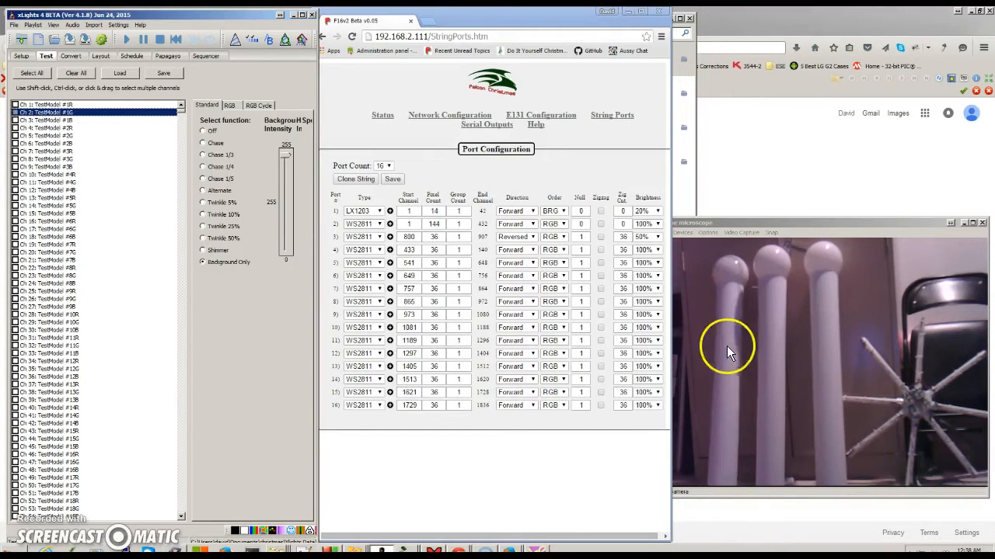
mouse_move(716, 406)
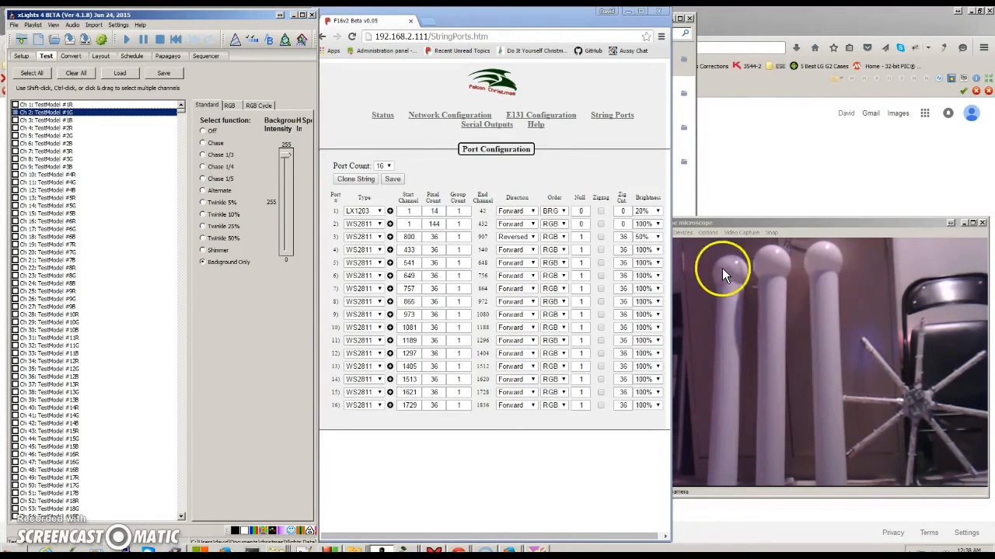
mouse_move(731, 268)
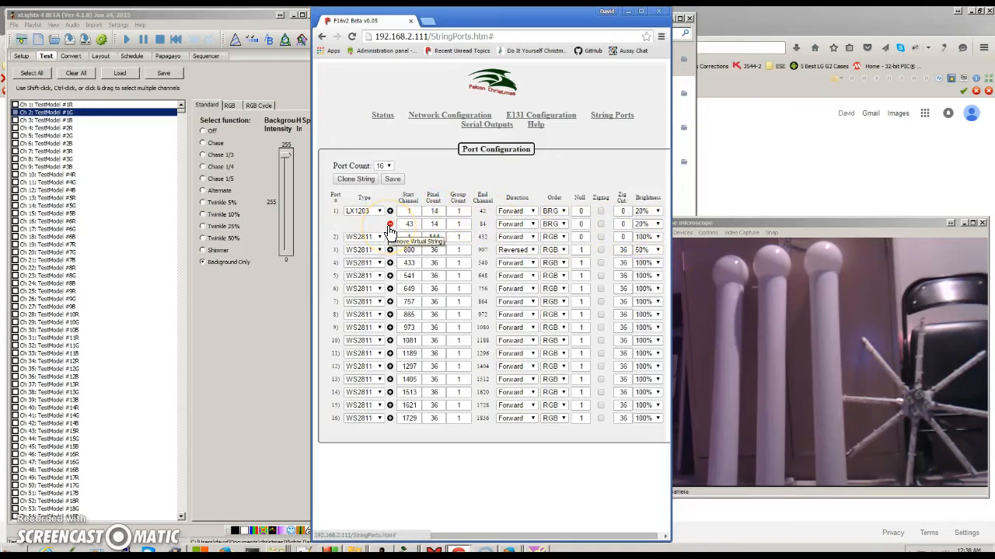
Step: Remove one virtual string from port 1, then add another one
left_click(390, 224)
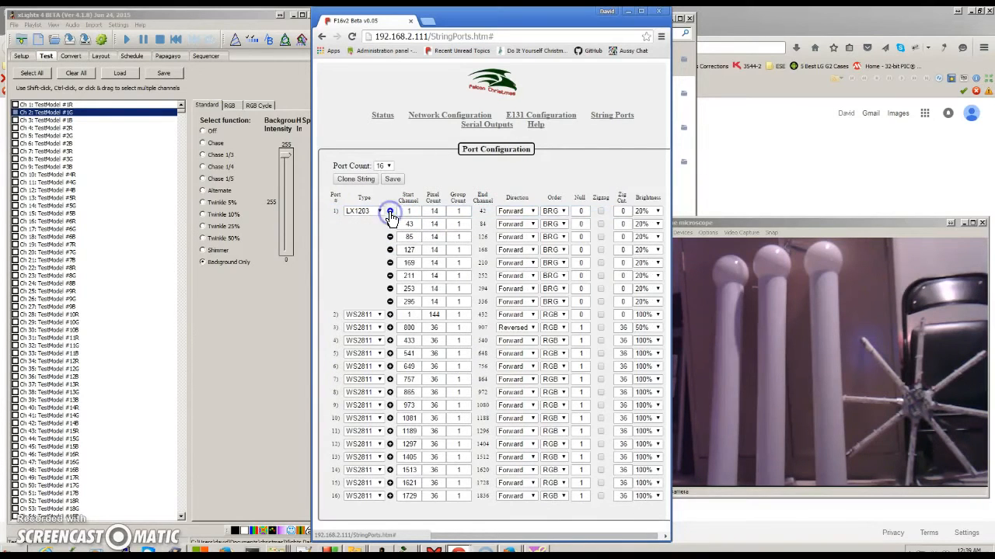
left_click(389, 212)
type("2")
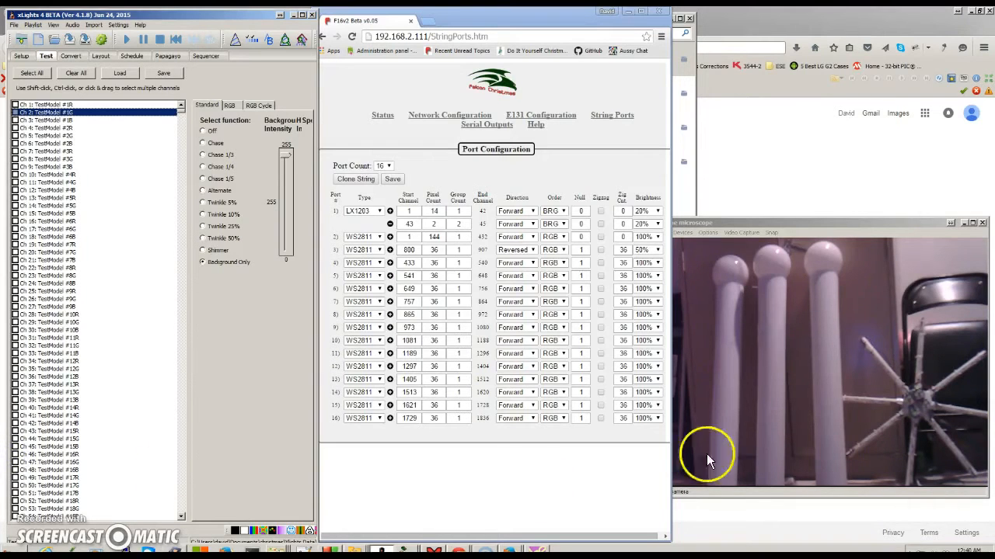
mouse_move(721, 319)
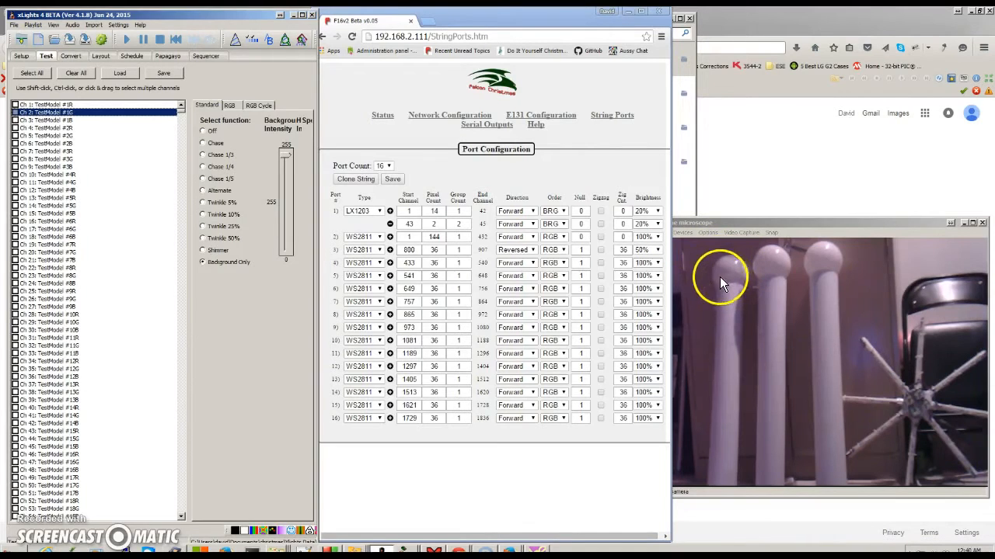
mouse_move(738, 276)
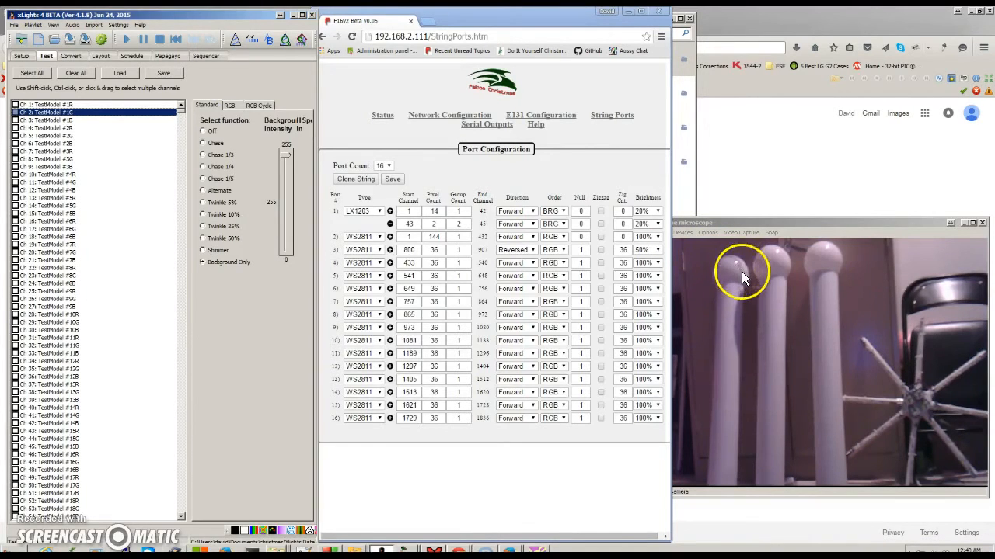
mouse_move(736, 261)
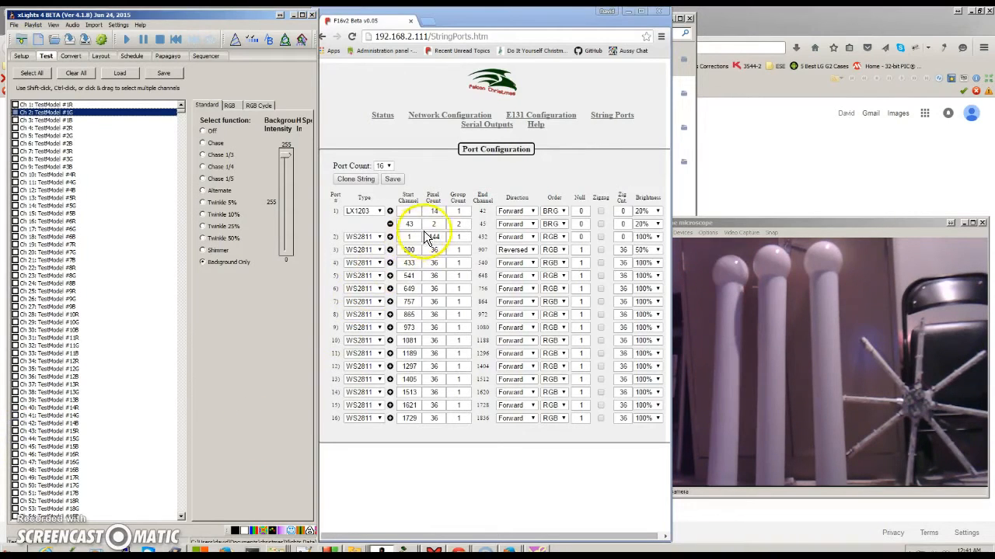
Step: Change the 2-pixel virtual string's Order dropdown to RGB
left_click(553, 224)
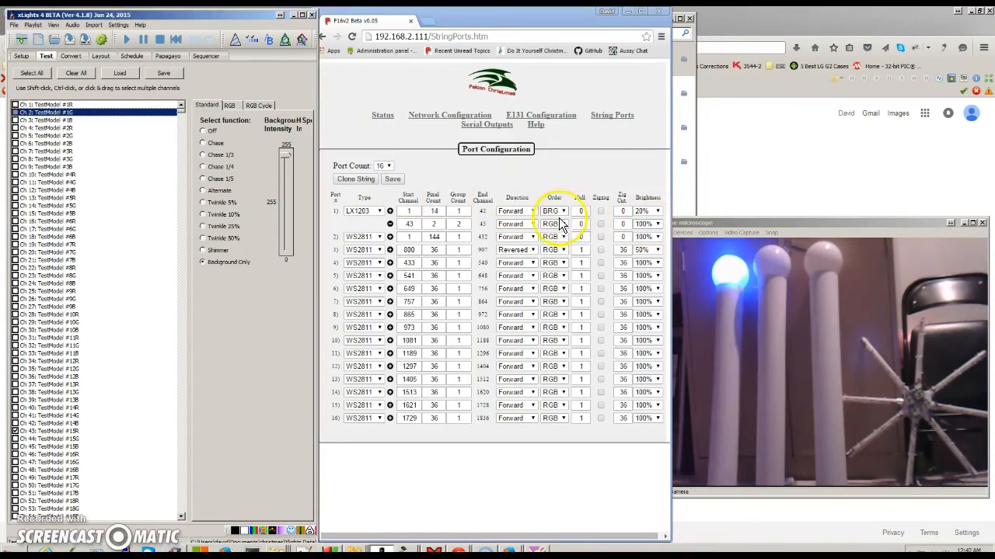
Step: Switch the 2-pixel virtual string's colour order back to BRG
left_click(553, 224)
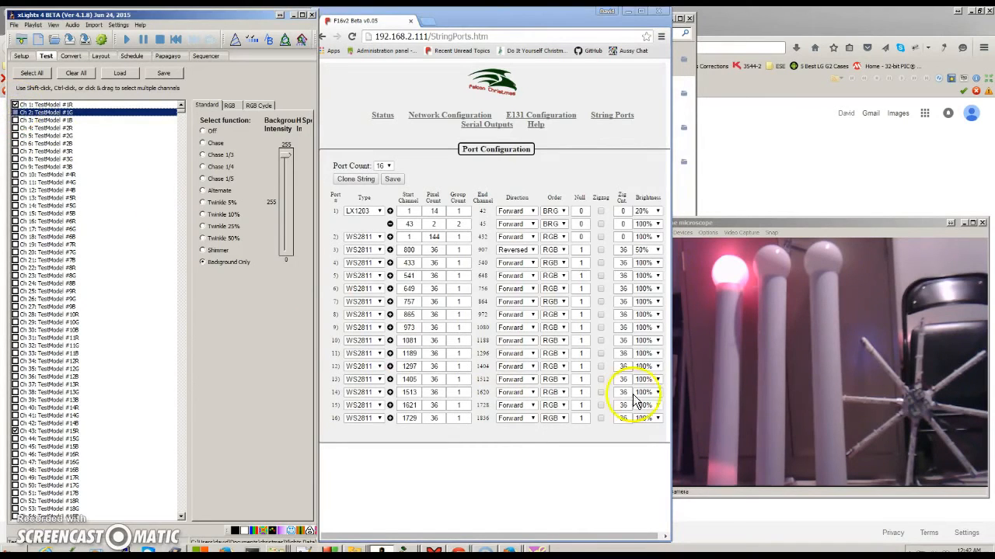
mouse_move(731, 295)
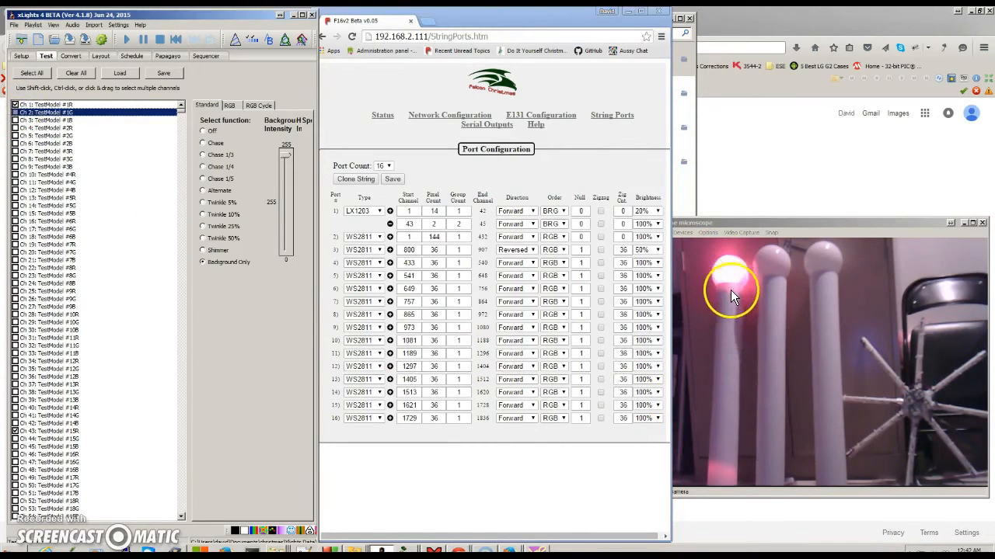
mouse_move(731, 408)
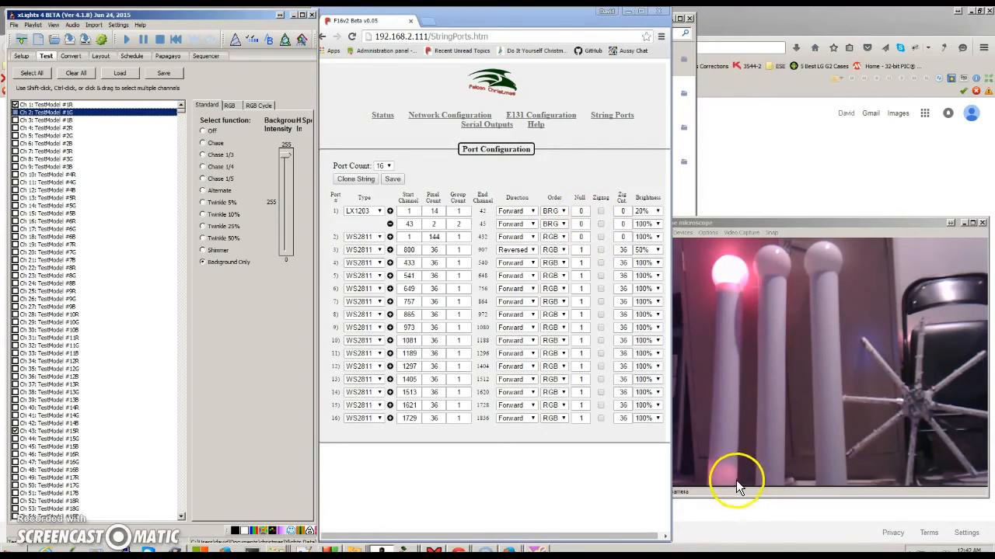
mouse_move(744, 446)
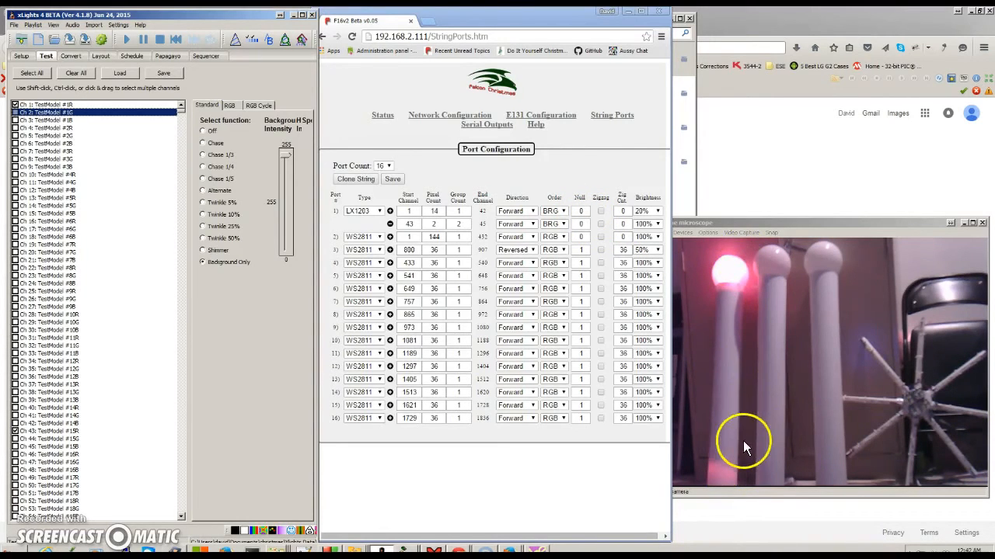
mouse_move(713, 466)
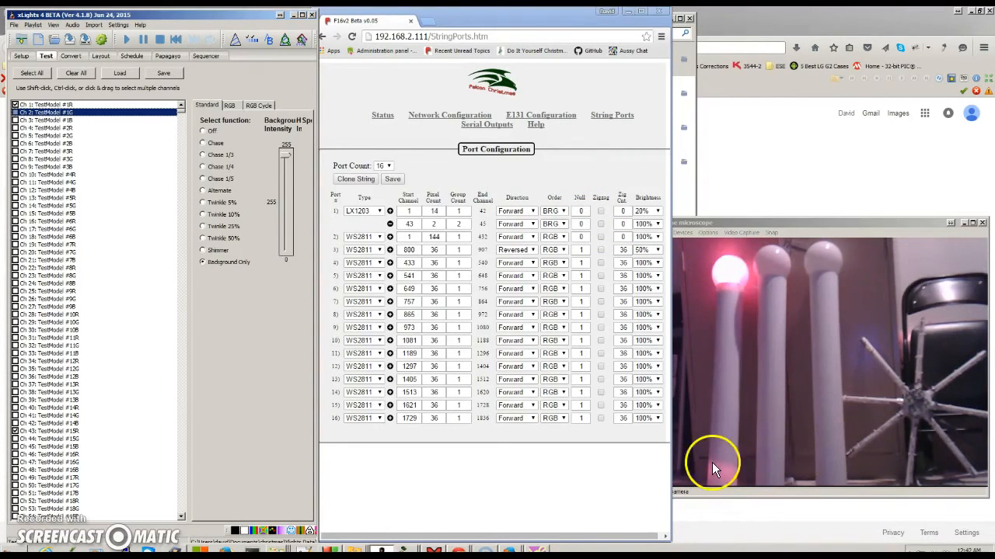
mouse_move(769, 435)
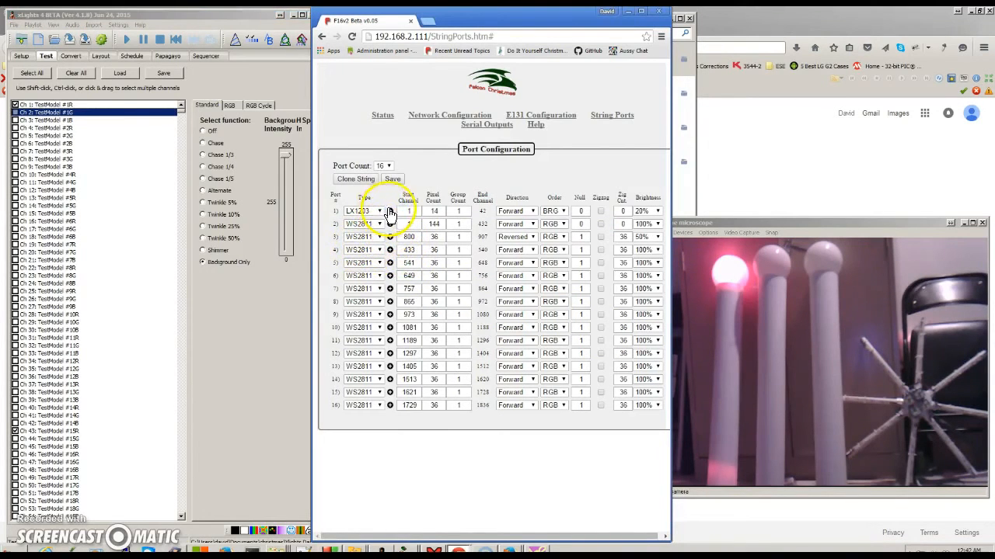
Step: Reload the String Ports page and set the last virtual string's pixel count to 2
left_click(431, 36)
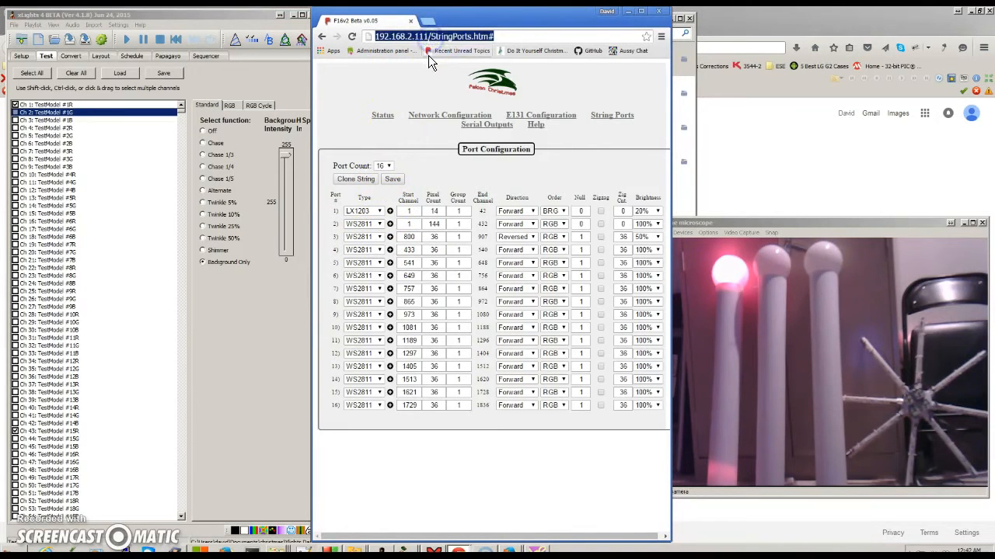
mouse_move(458, 51)
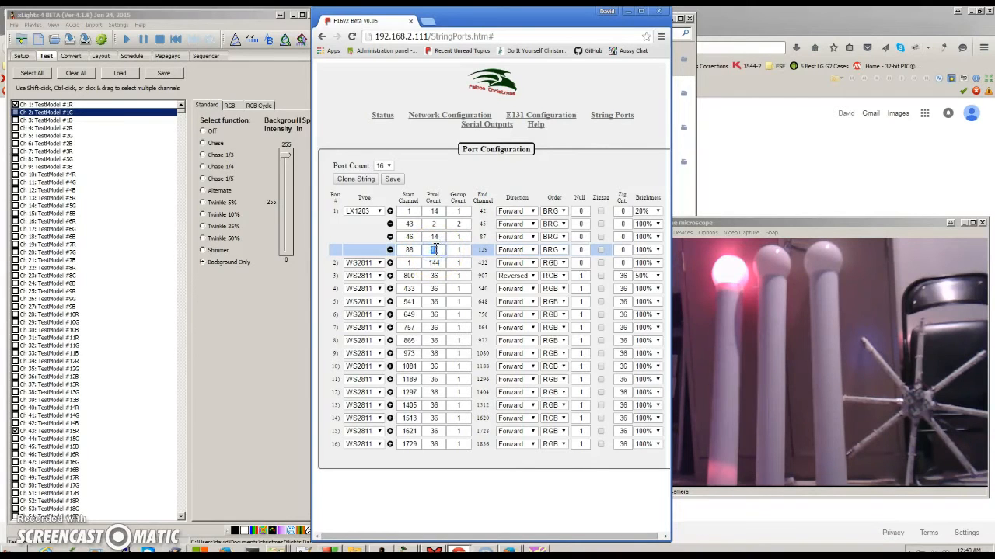
type("2")
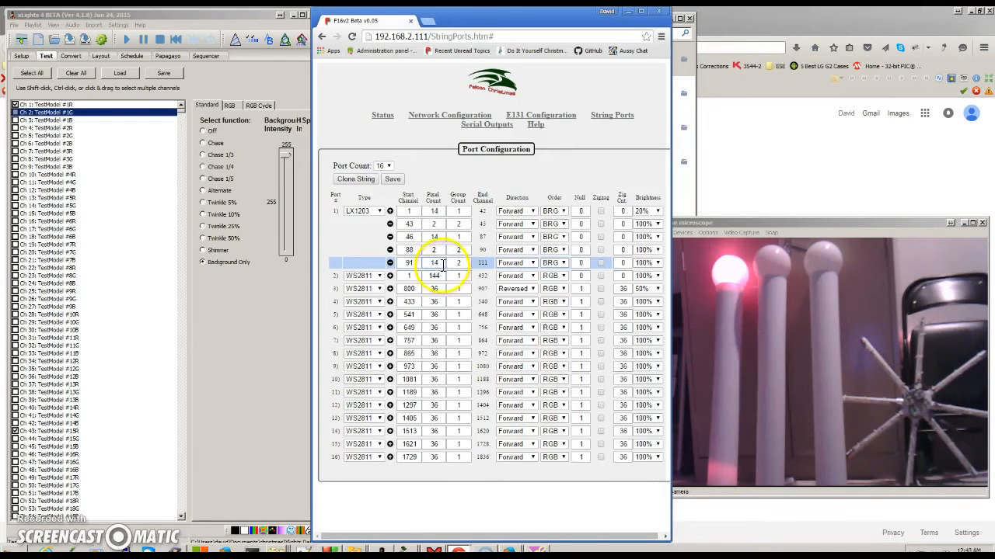
left_click(434, 263)
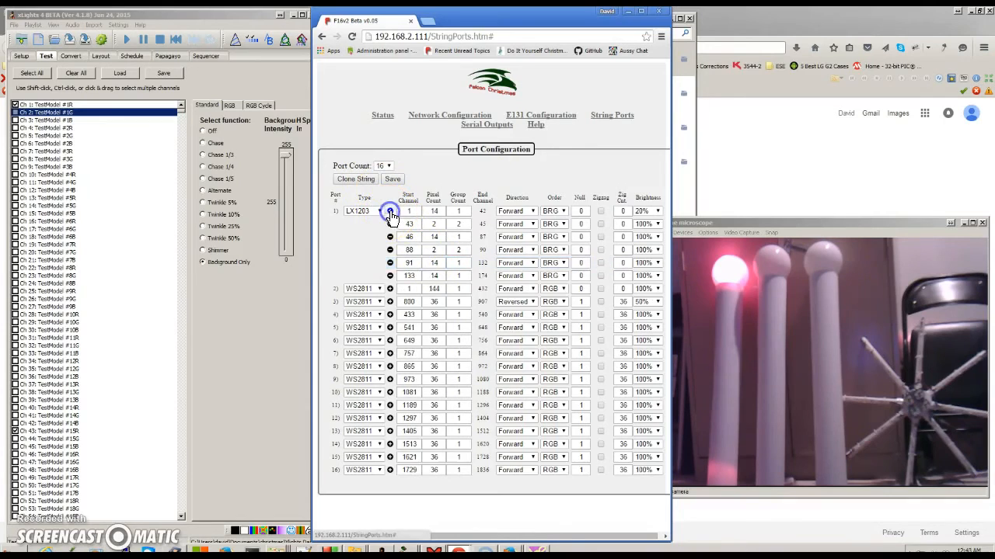
left_click(409, 275)
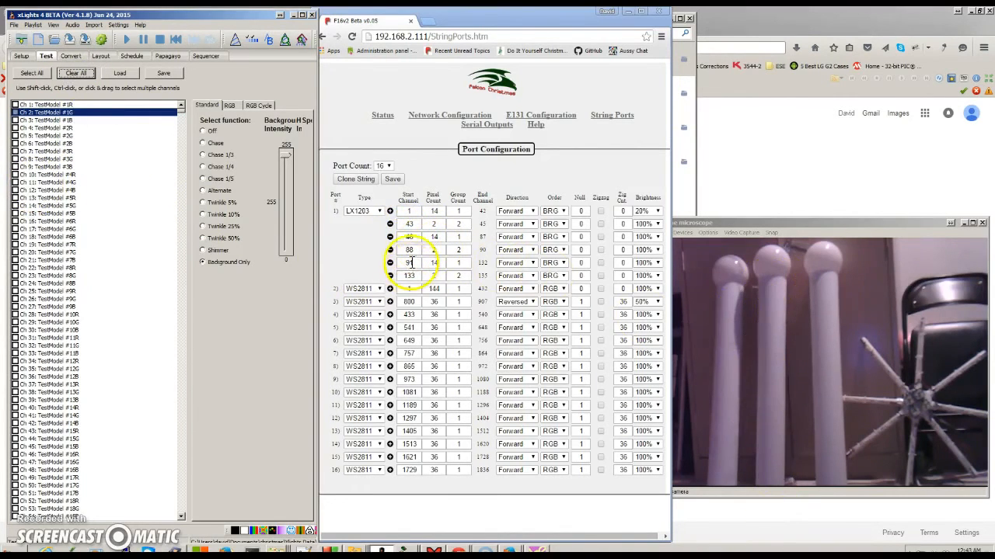
left_click(410, 236)
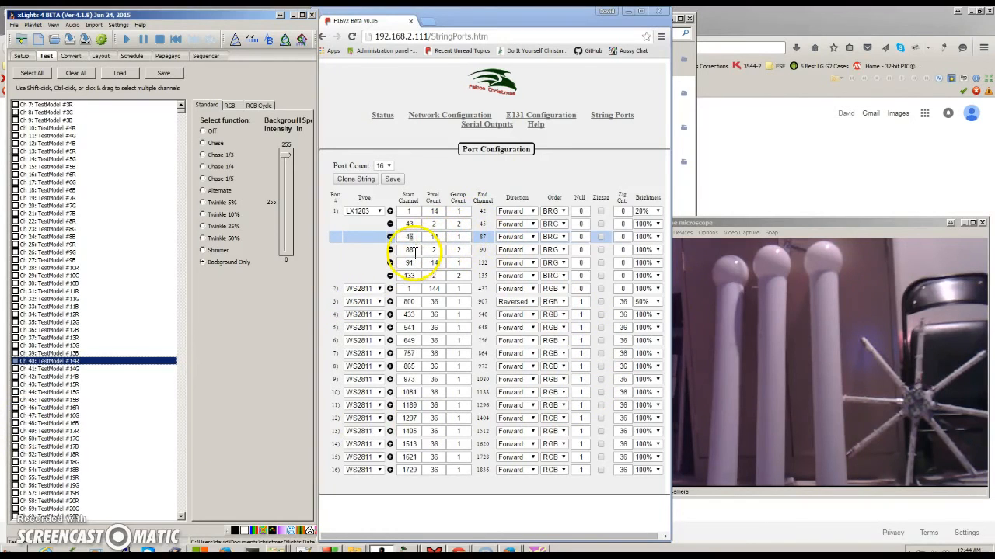
left_click(410, 250)
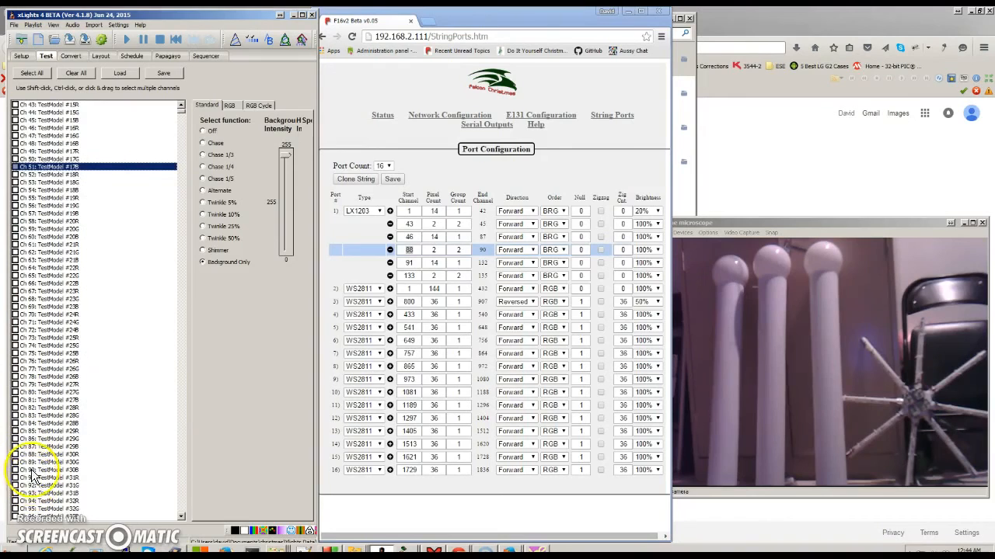
left_click(14, 462)
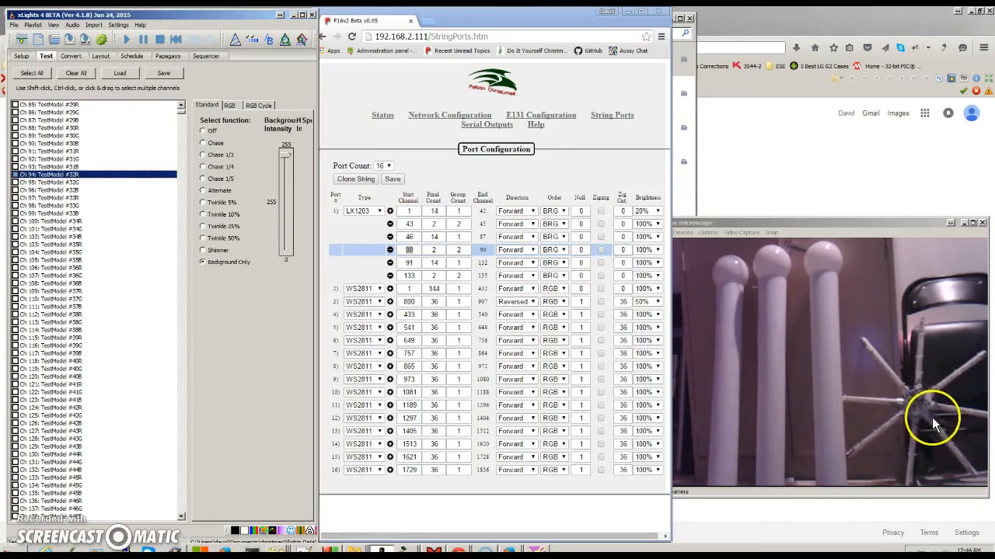
mouse_move(938, 405)
type("36")
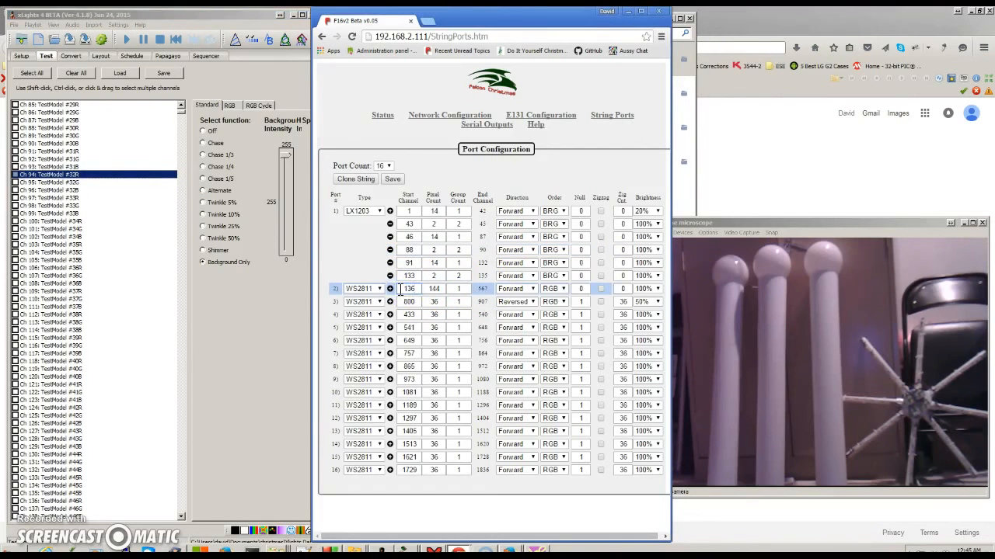
mouse_move(737, 309)
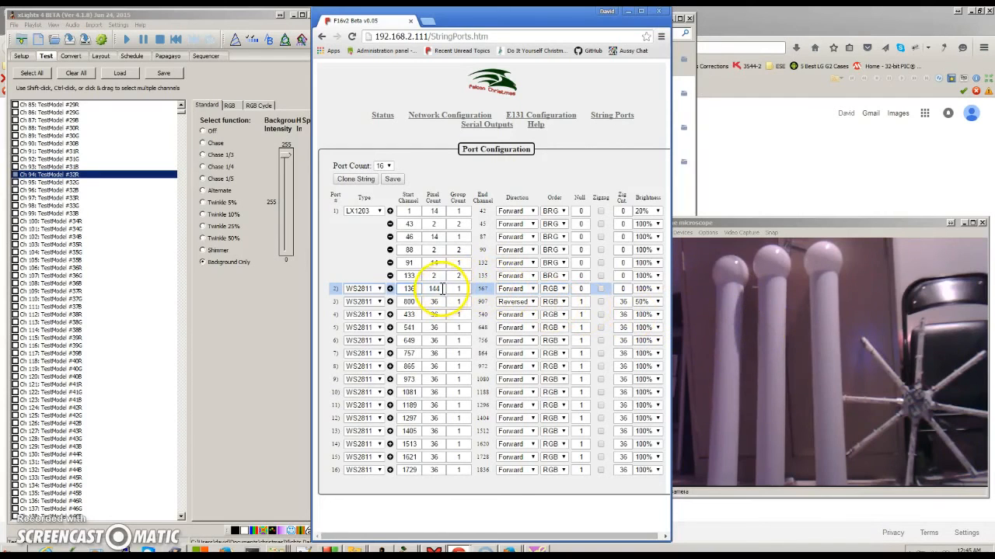
Step: Select port 2's Pixel Count field once its start channel is 136
left_click(433, 288)
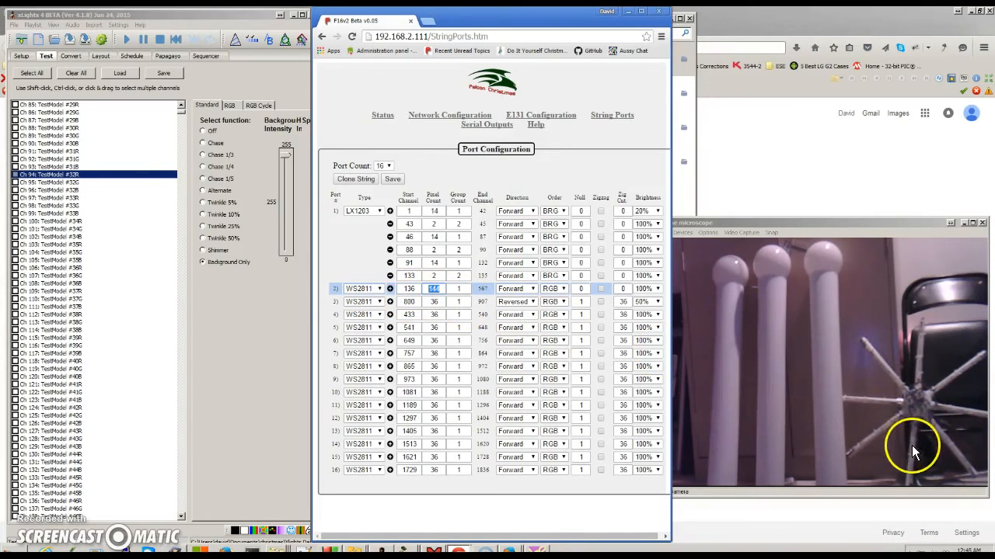
mouse_move(920, 431)
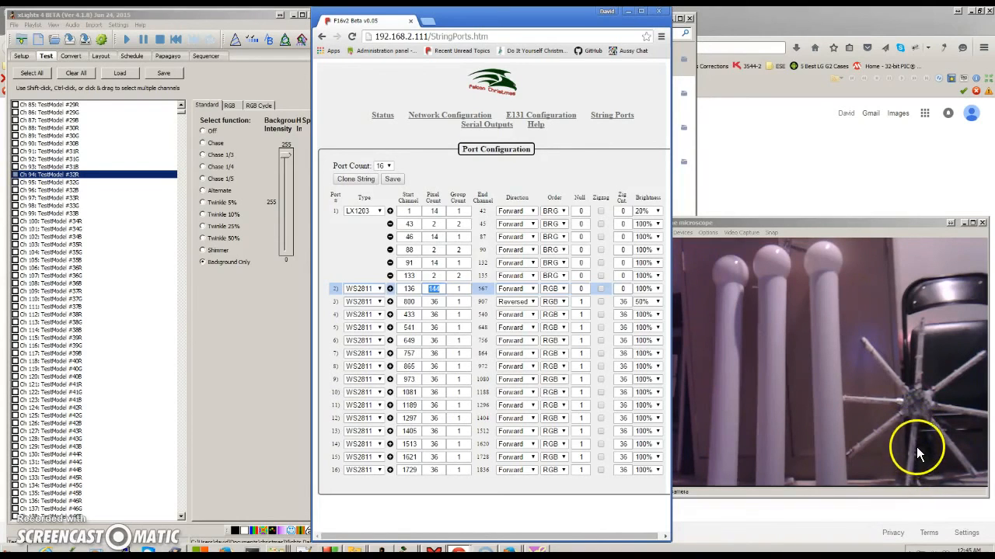
mouse_move(917, 449)
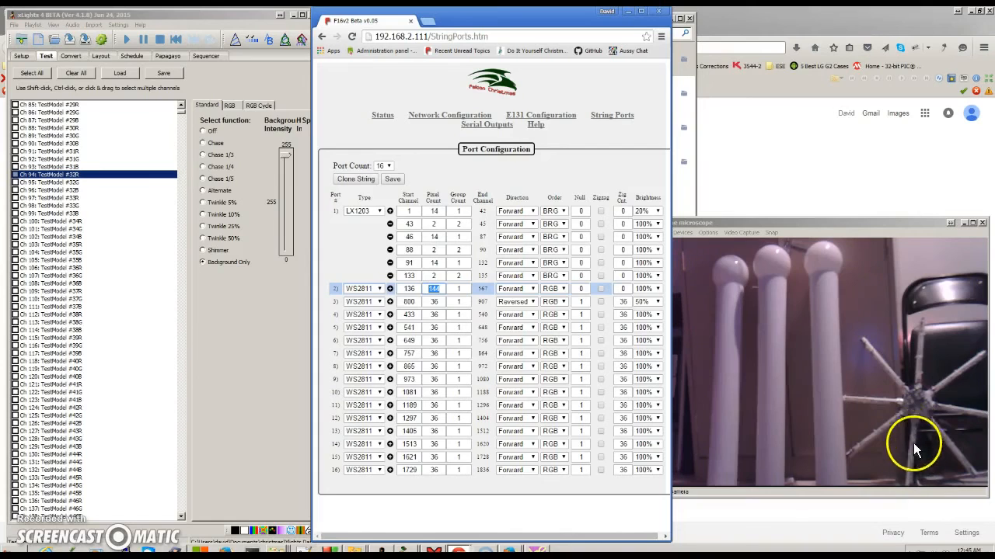
mouse_move(917, 456)
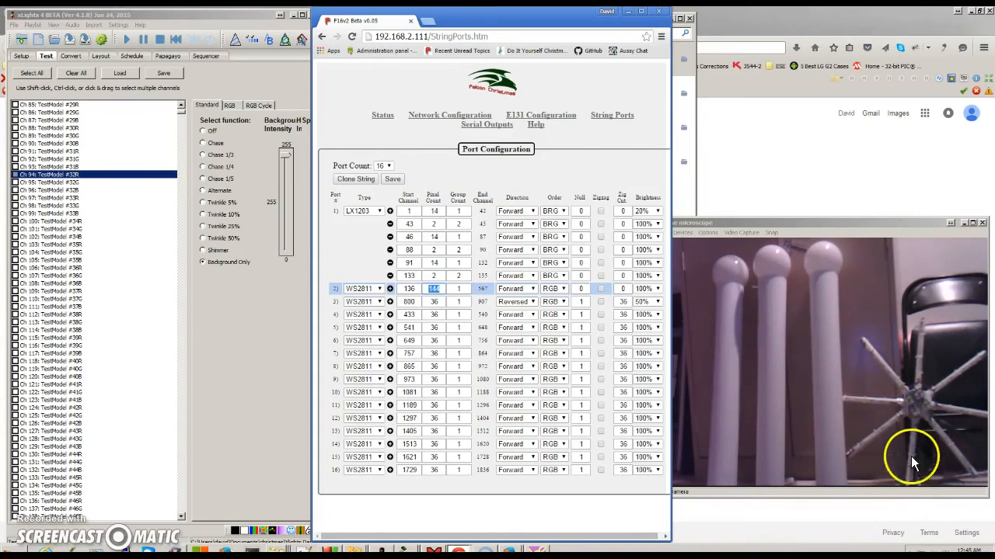
mouse_move(902, 424)
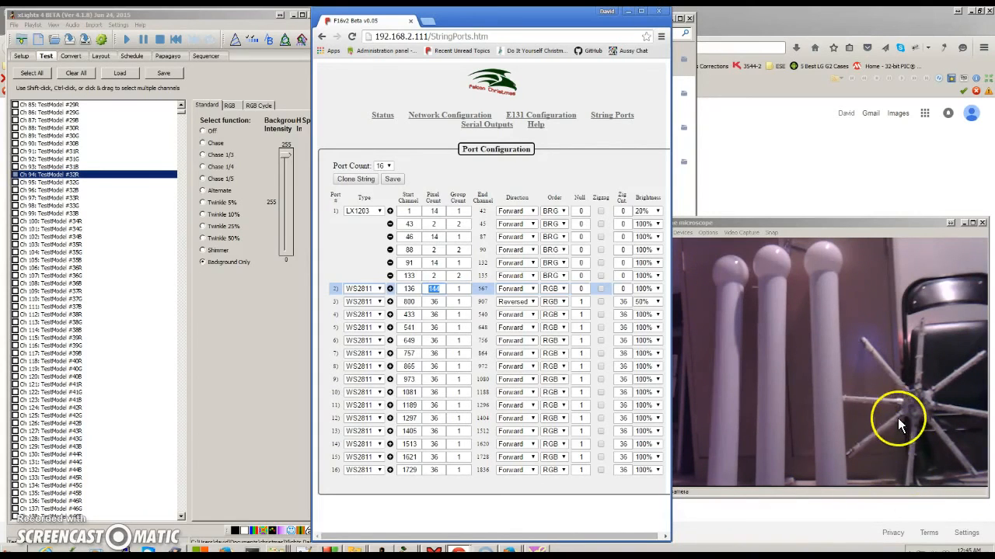
mouse_move(929, 489)
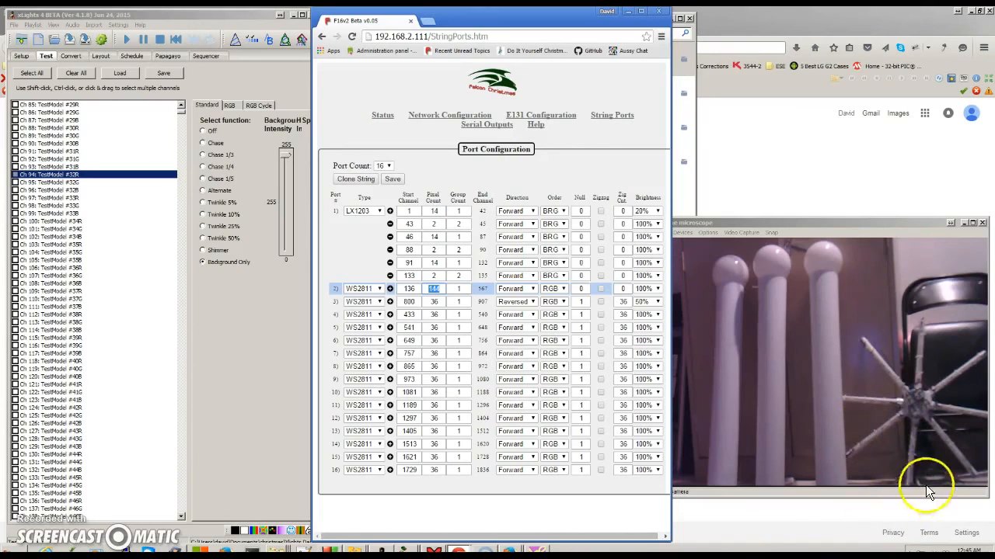
mouse_move(921, 400)
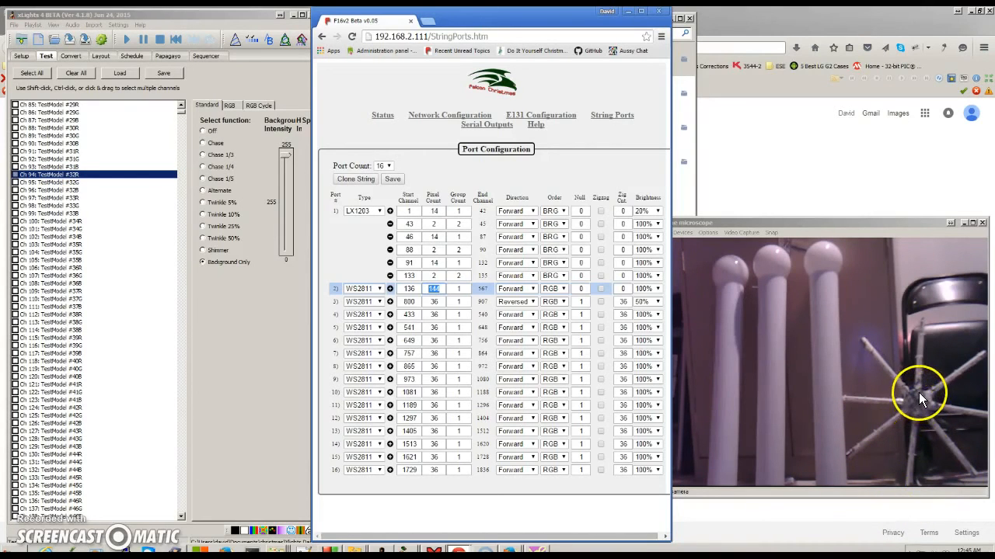
mouse_move(913, 408)
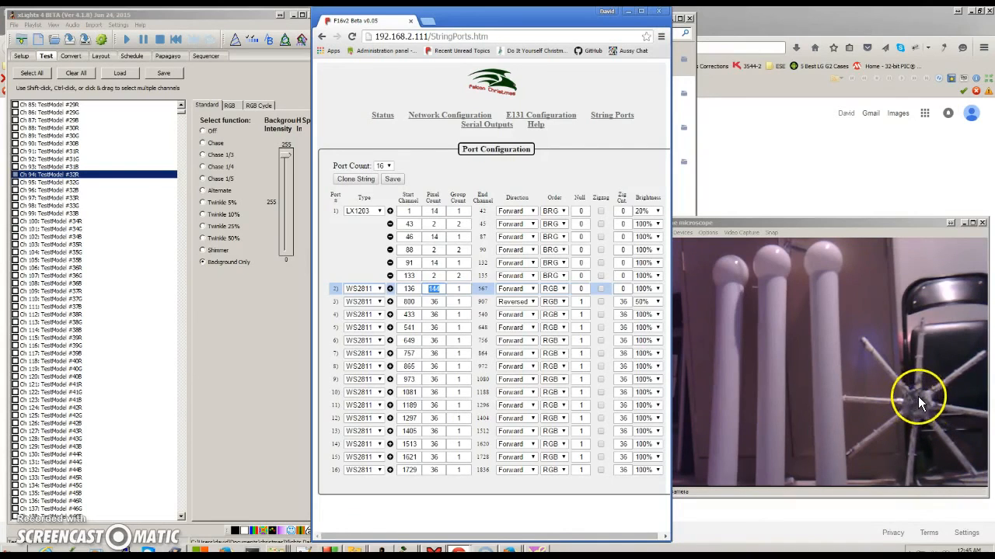
mouse_move(917, 420)
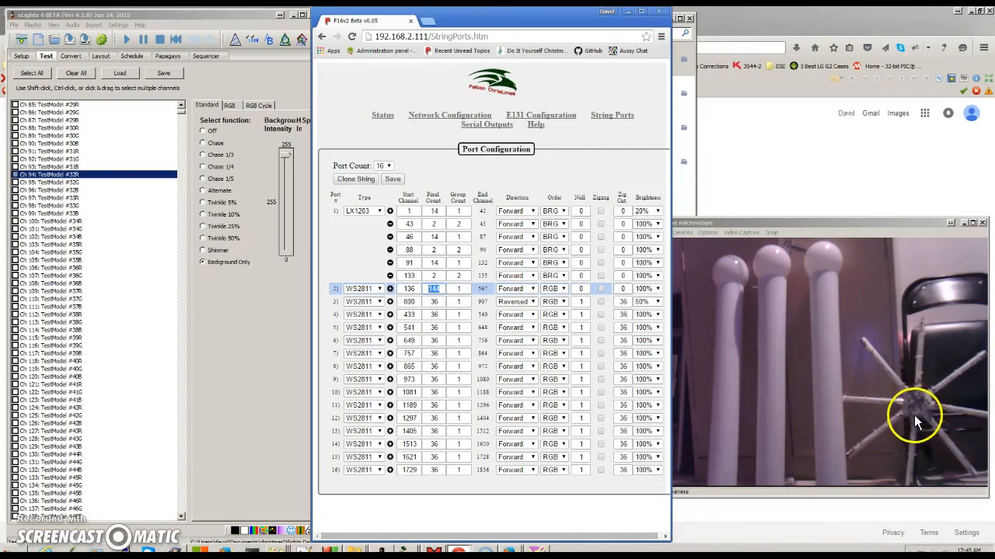
mouse_move(979, 481)
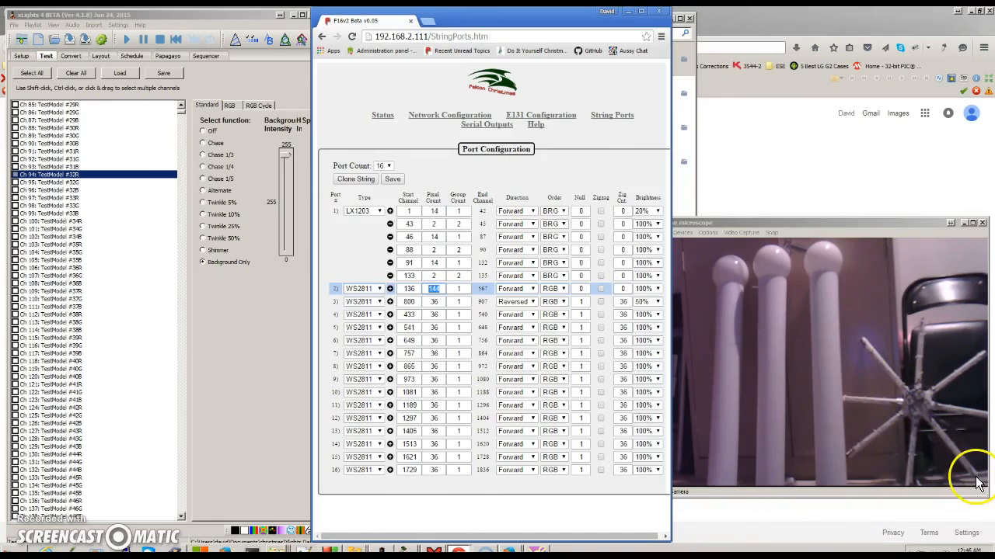
mouse_move(913, 491)
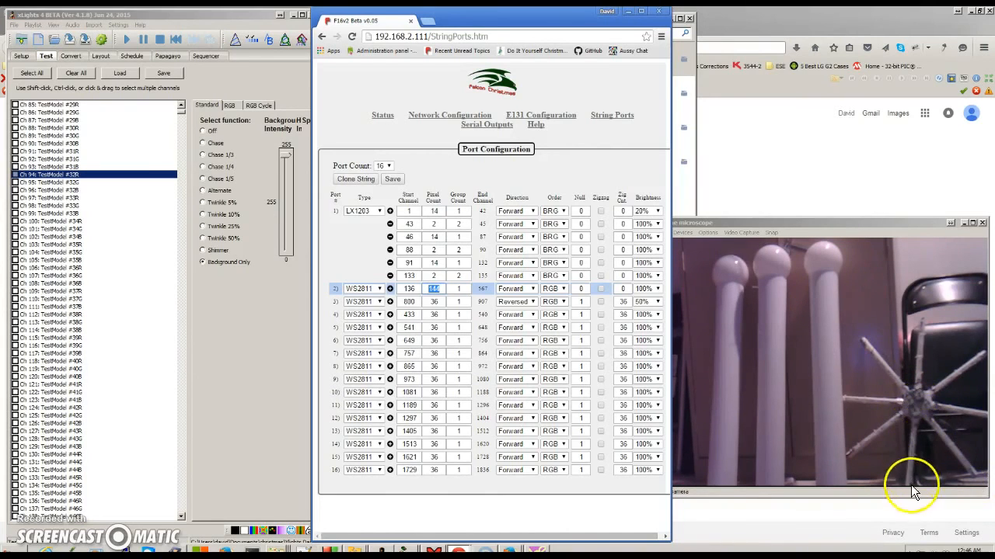
mouse_move(913, 419)
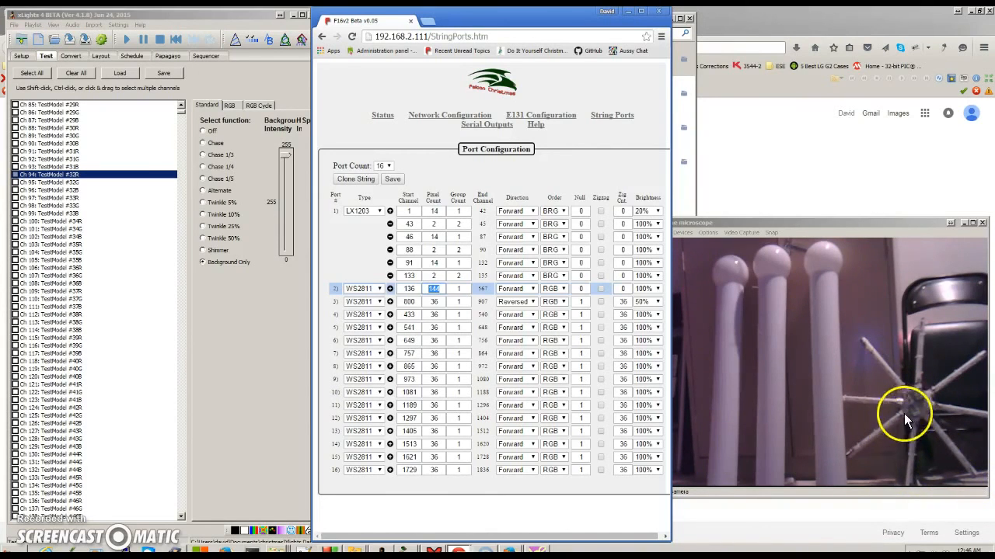
mouse_move(925, 434)
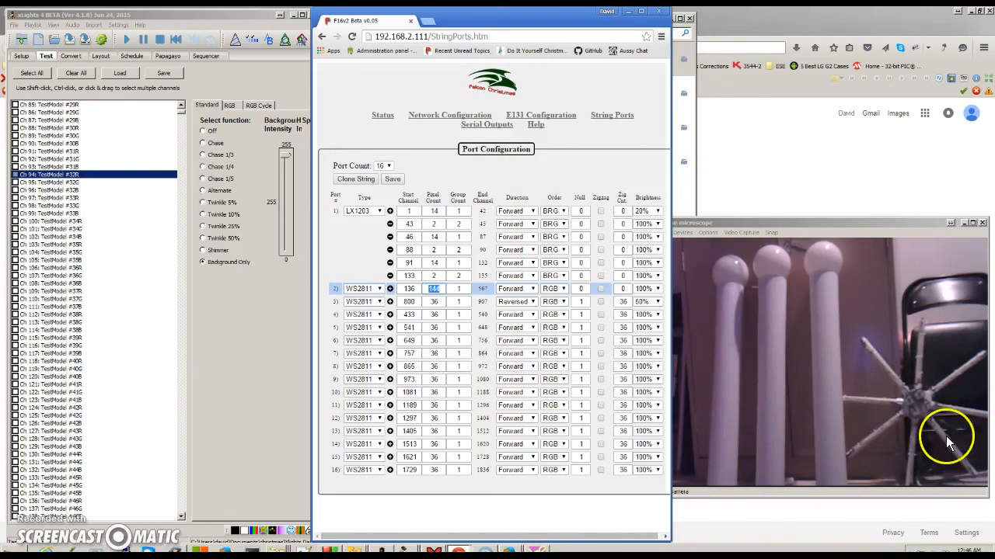
mouse_move(924, 410)
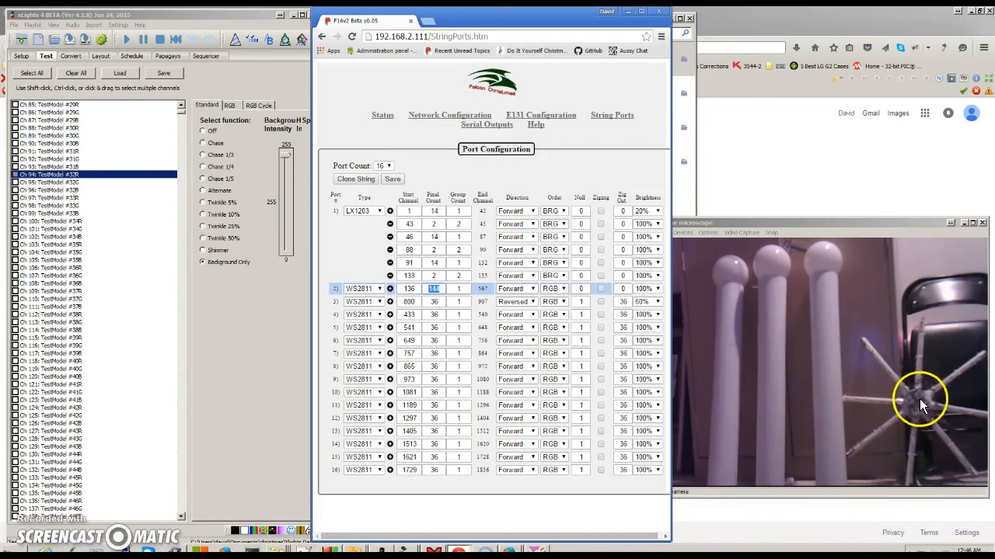
mouse_move(920, 416)
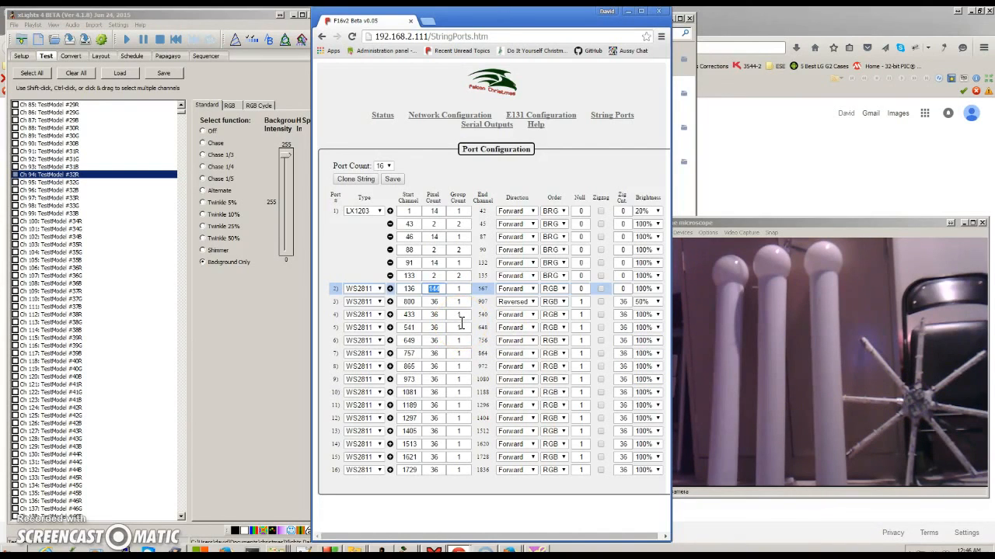
Step: Enter 4 as port 2's pixel count
type("4")
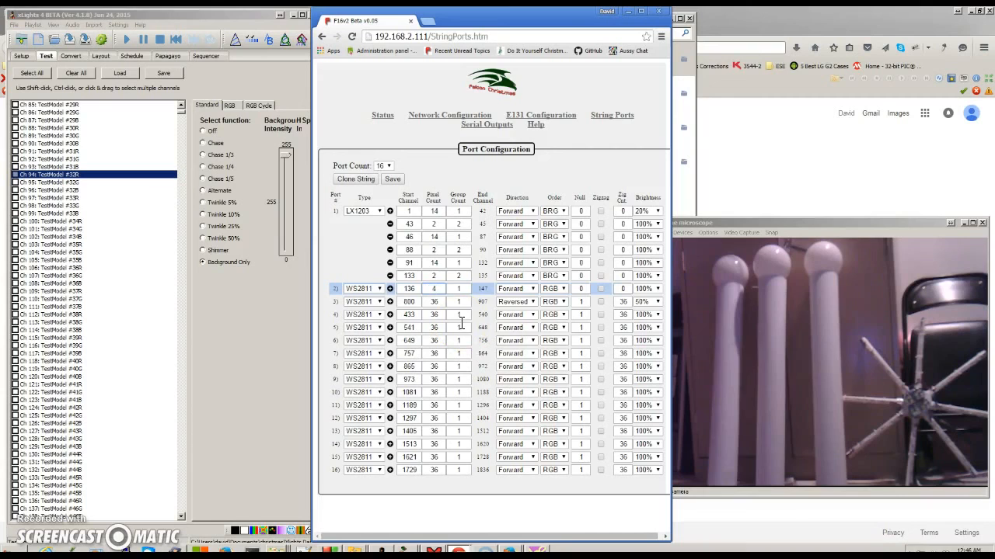
Step: Set port 2's group count to 4 and enable xLights test channel 105
left_click(458, 288)
type("4")
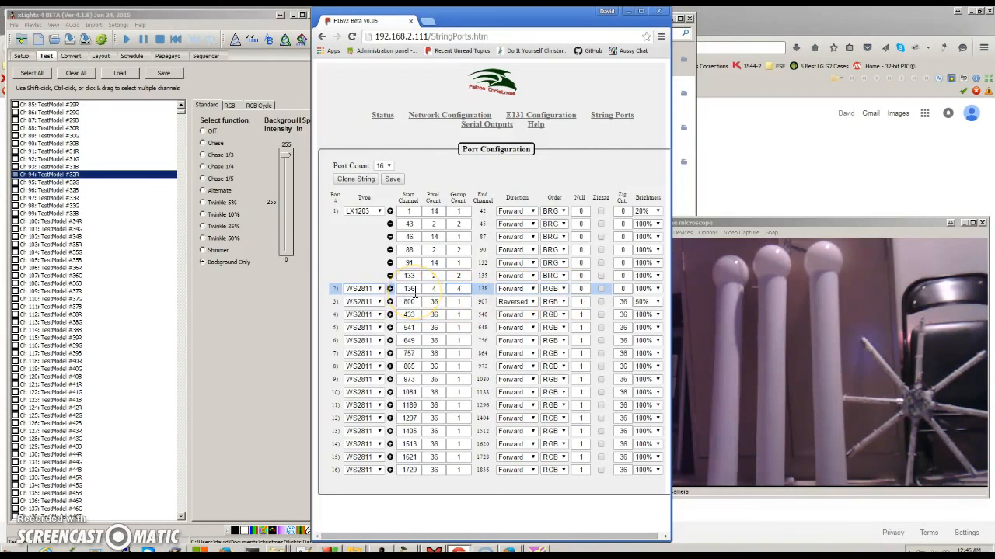
left_click(392, 179)
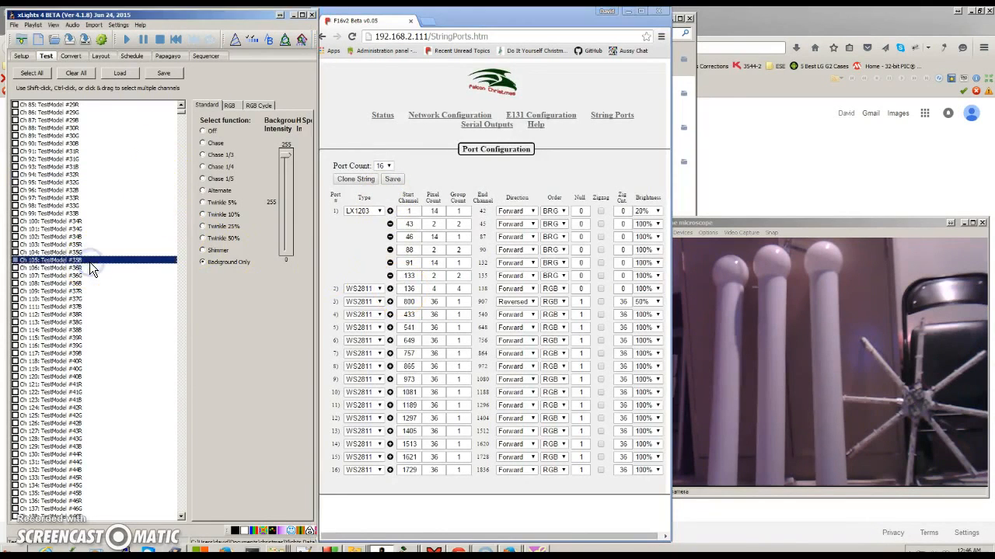
scroll("down", 3)
type("1")
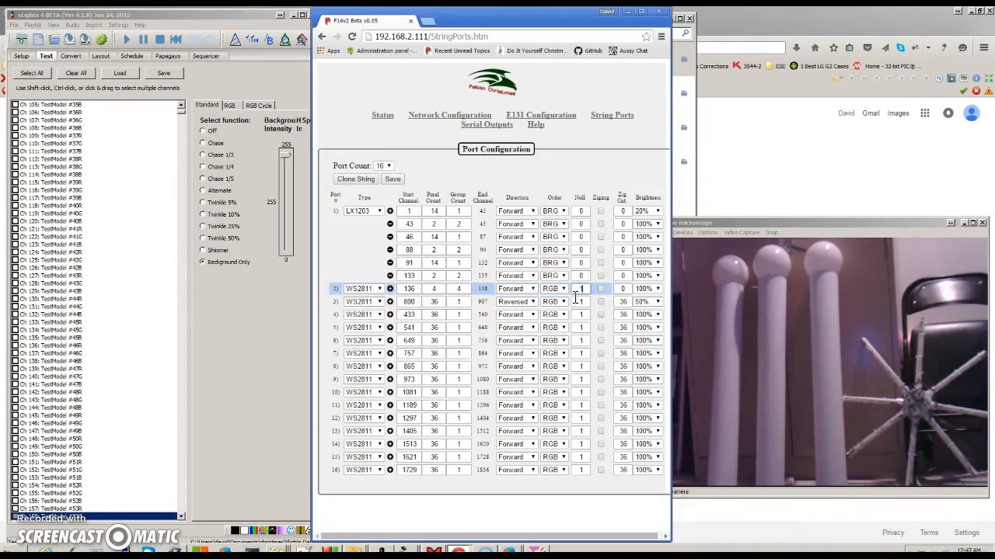
Step: Save the string port settings with port 2's null node count at 1
left_click(393, 179)
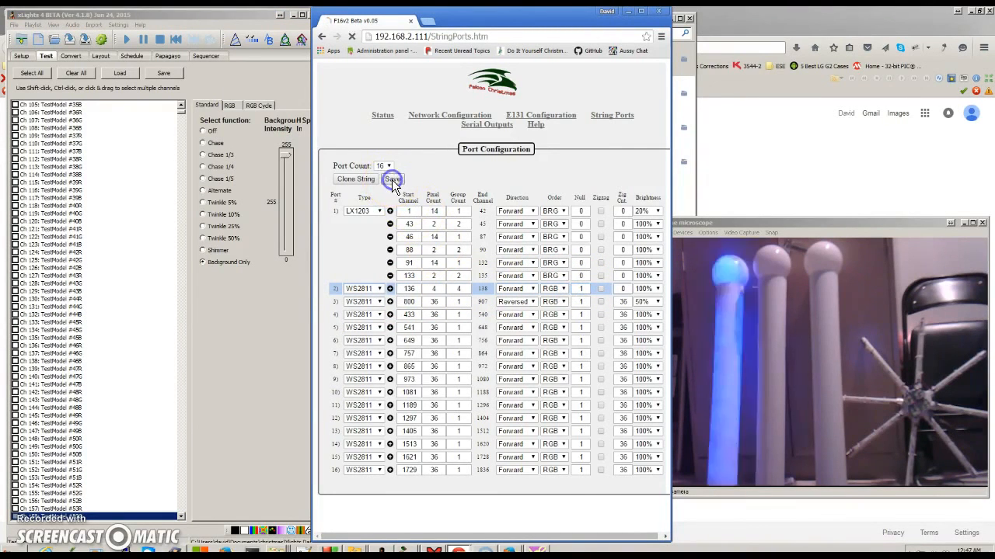